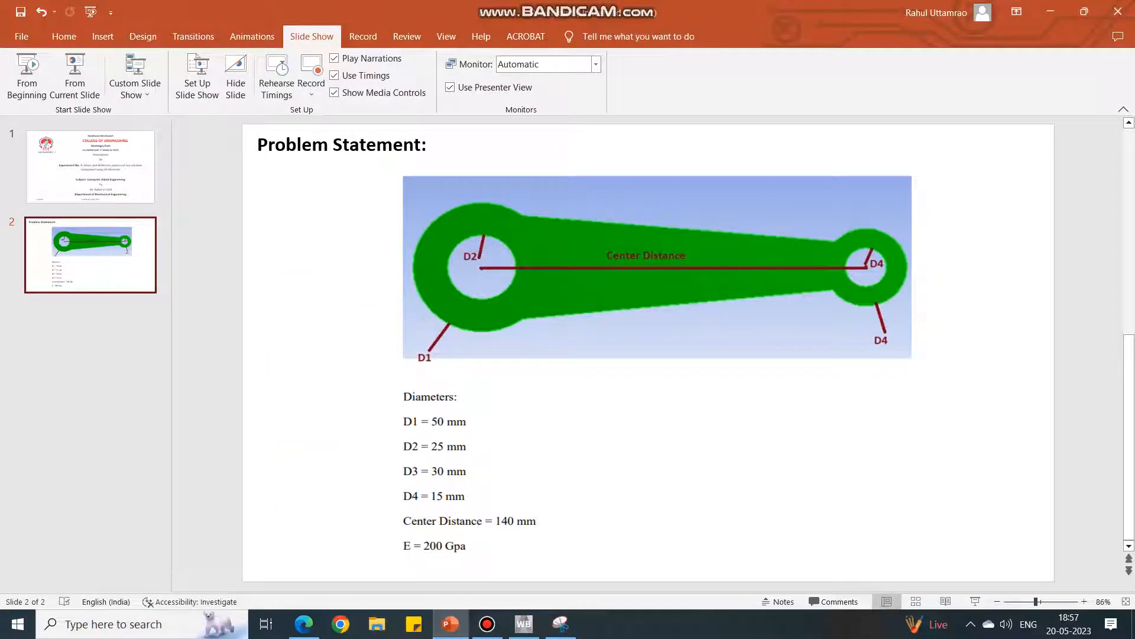
- Start a new DesignModeler geometry from the Static Structural system's Geometry cell
{"action": "left_click", "coordinate": [523, 624]}
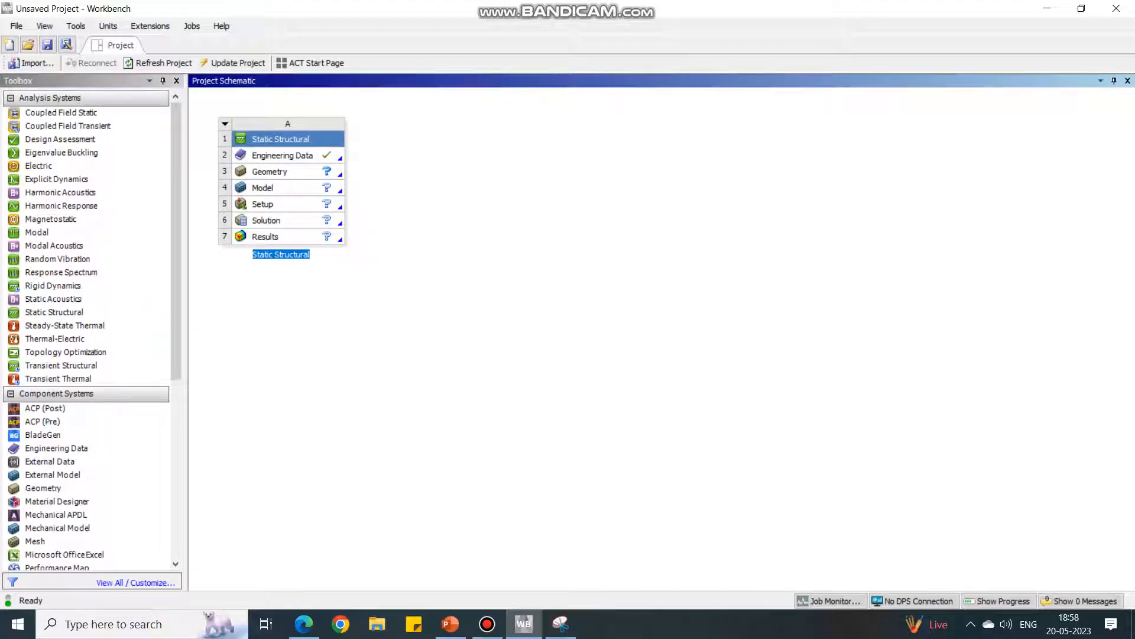
{"action": "left_click", "coordinate": [283, 171]}
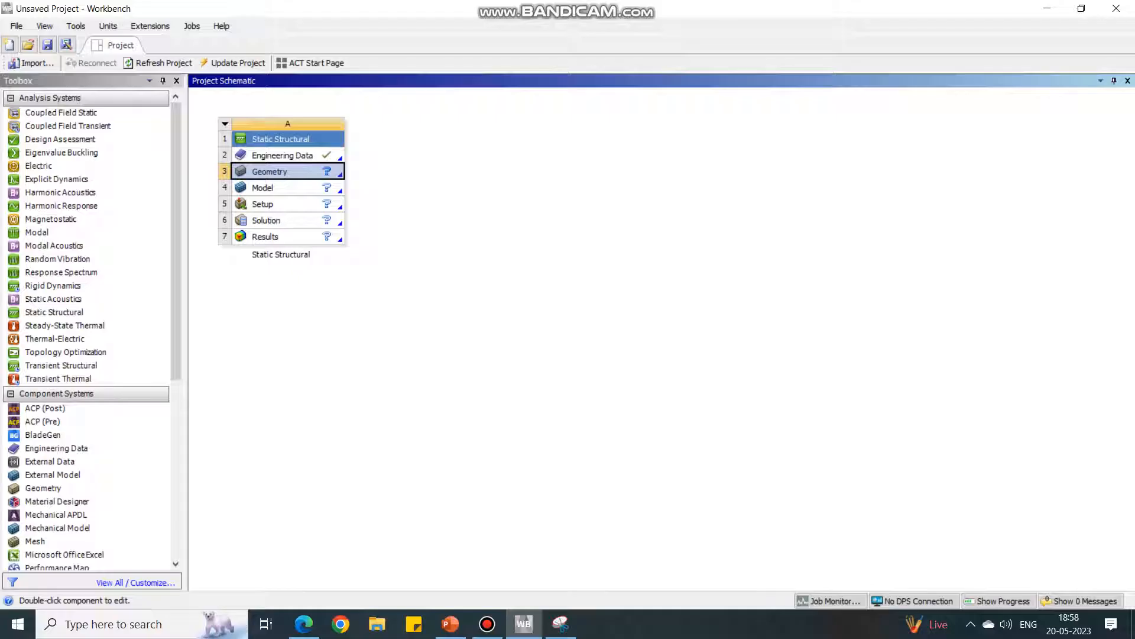
{"action": "right_click", "coordinate": [268, 171]}
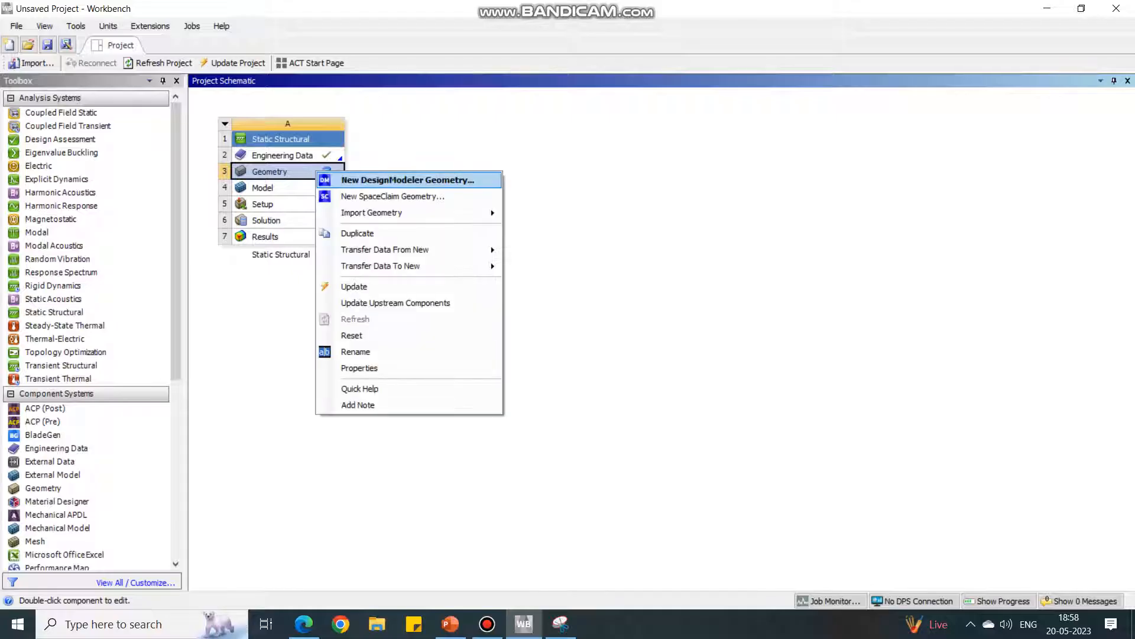
{"action": "left_click", "coordinate": [406, 180]}
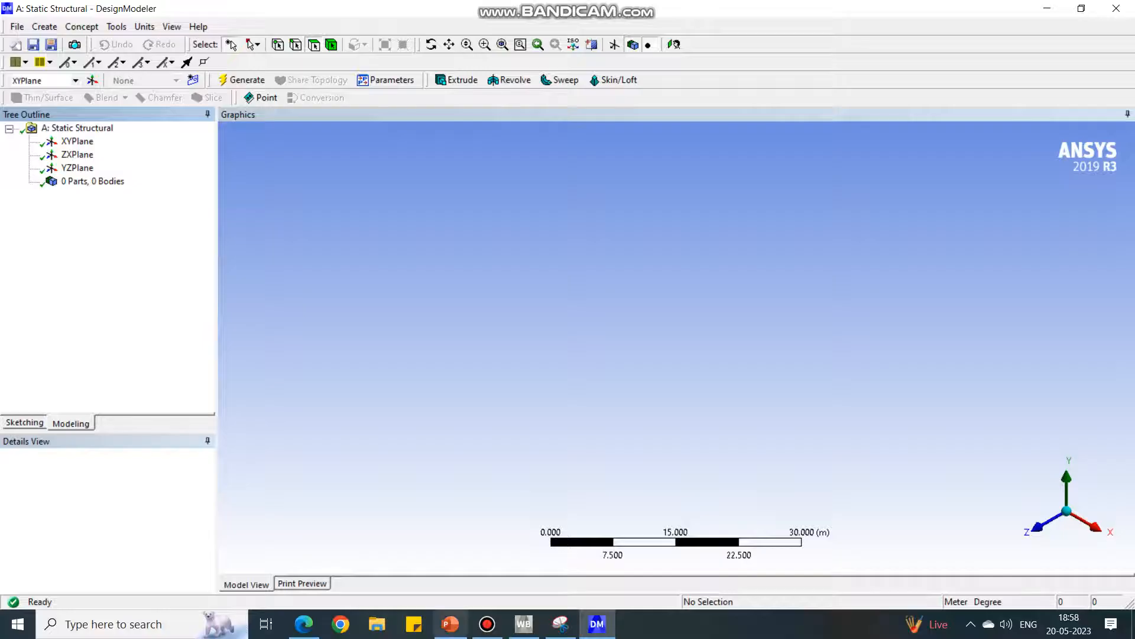
- Check the problem statement, then set DesignModeler length units to millimetres
{"action": "left_click", "coordinate": [449, 623]}
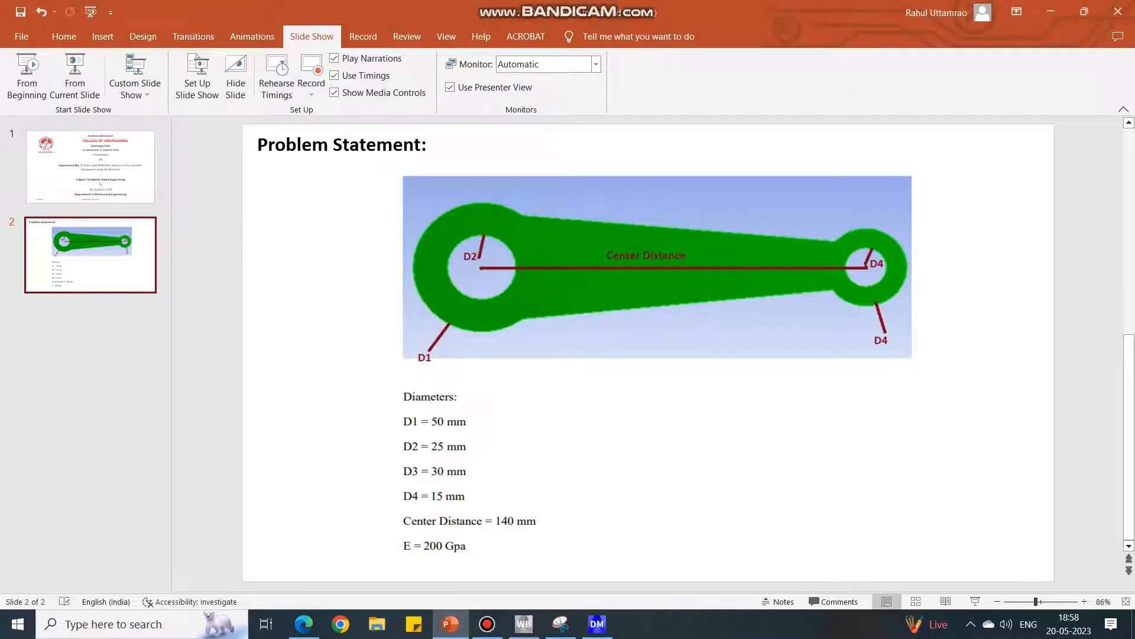
{"action": "left_click", "coordinate": [523, 623]}
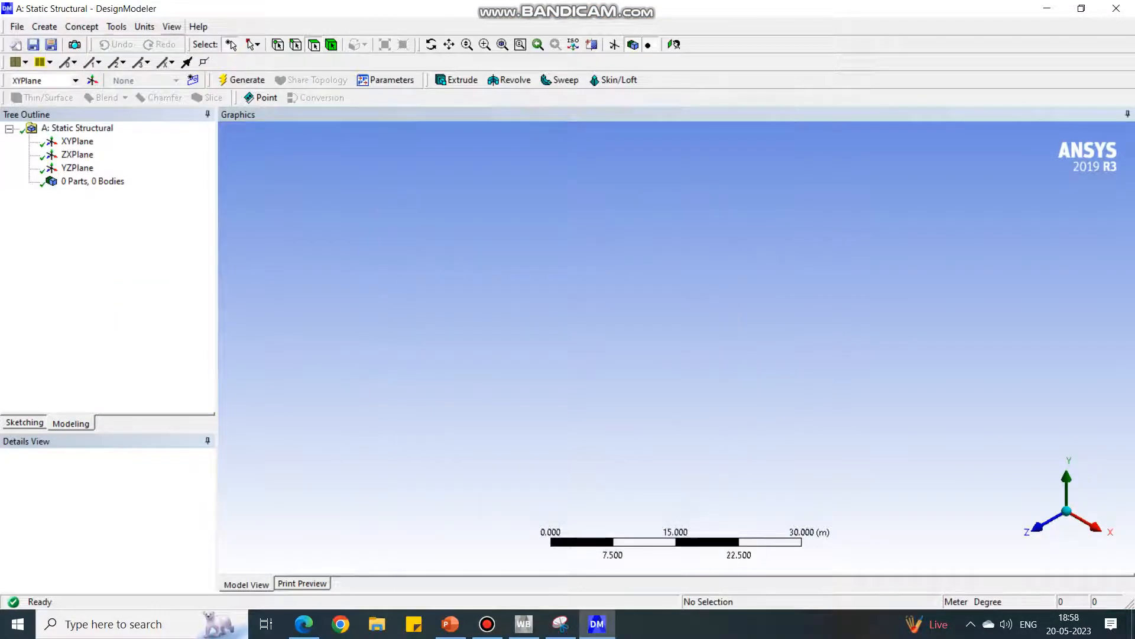
{"action": "left_click", "coordinate": [145, 26]}
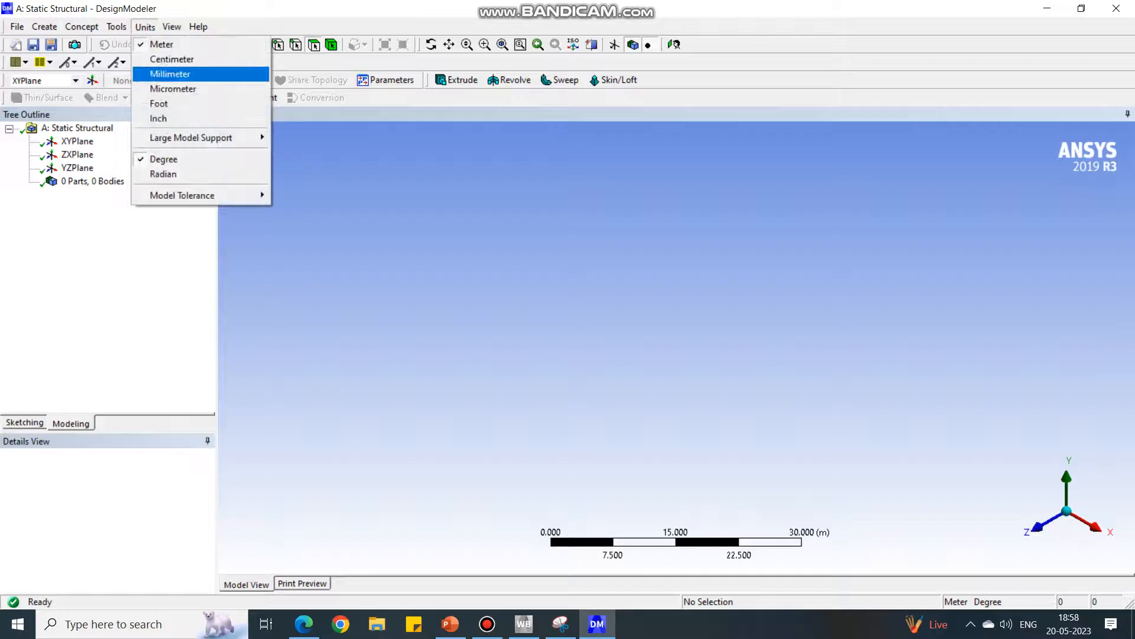
{"action": "left_click", "coordinate": [171, 74]}
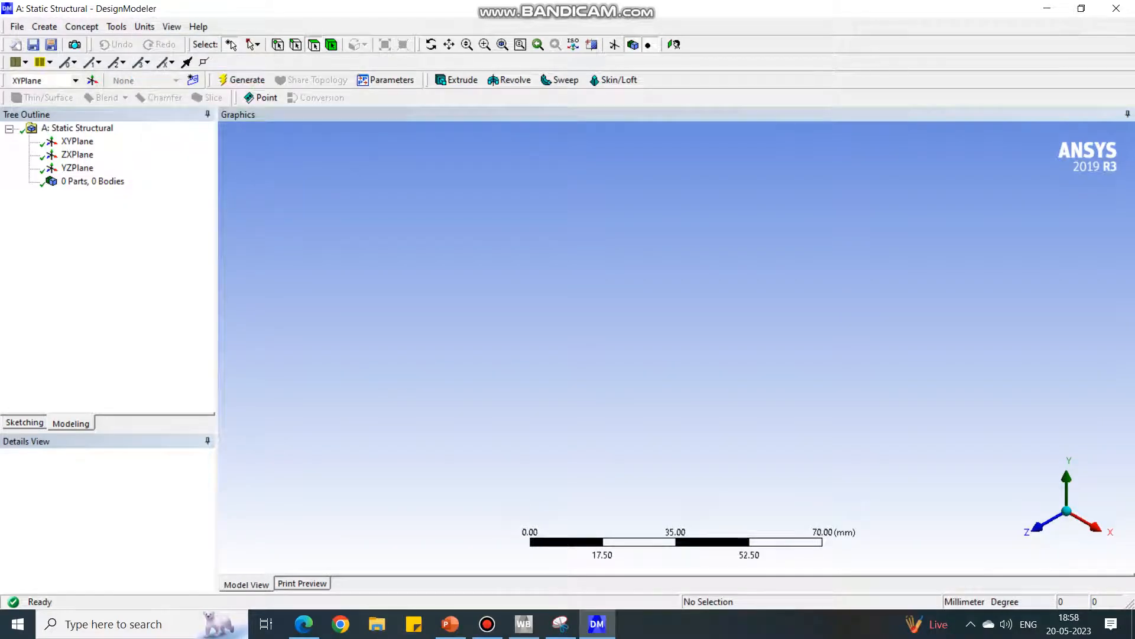
- Turn the XY plane to face the viewer and switch to sketching on it
{"action": "right_click", "coordinate": [78, 141]}
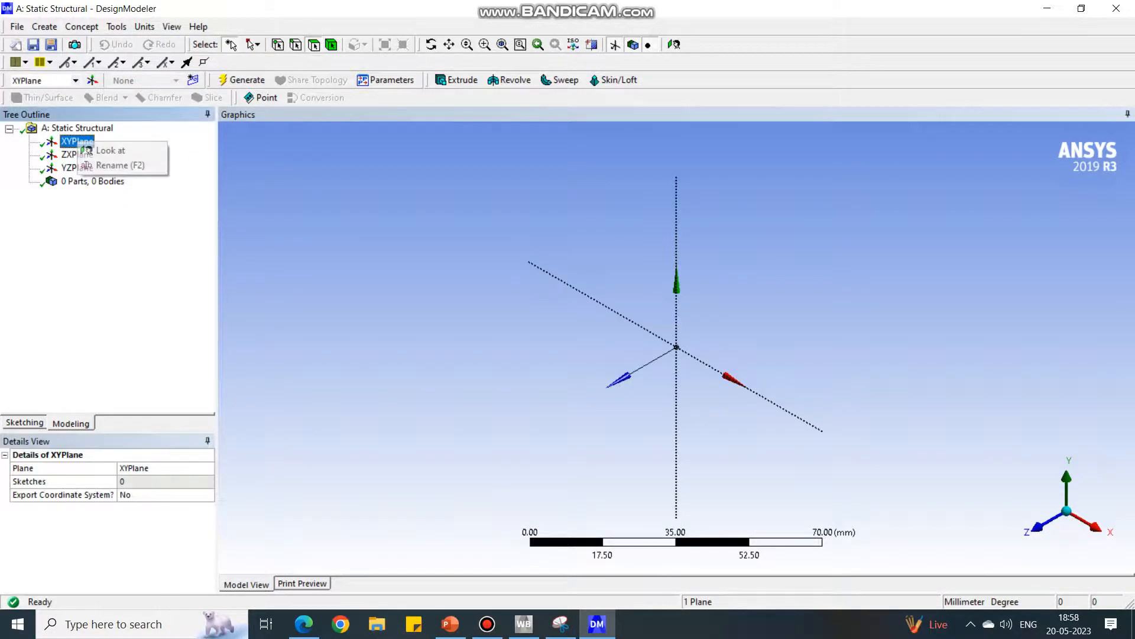
{"action": "left_click", "coordinate": [110, 151]}
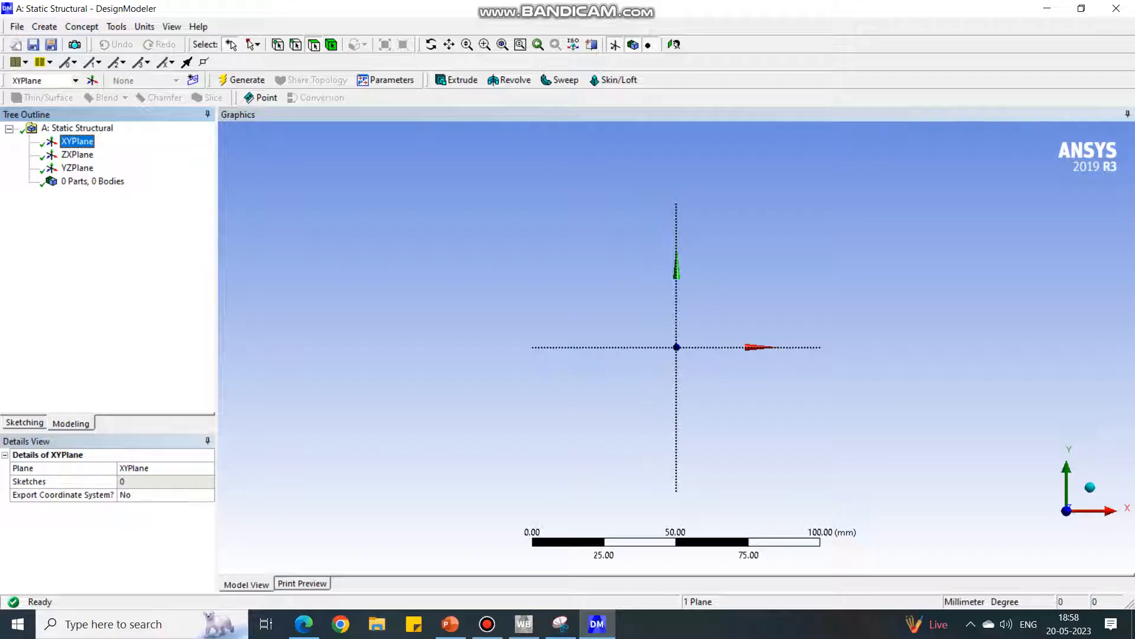
{"action": "left_click", "coordinate": [23, 422]}
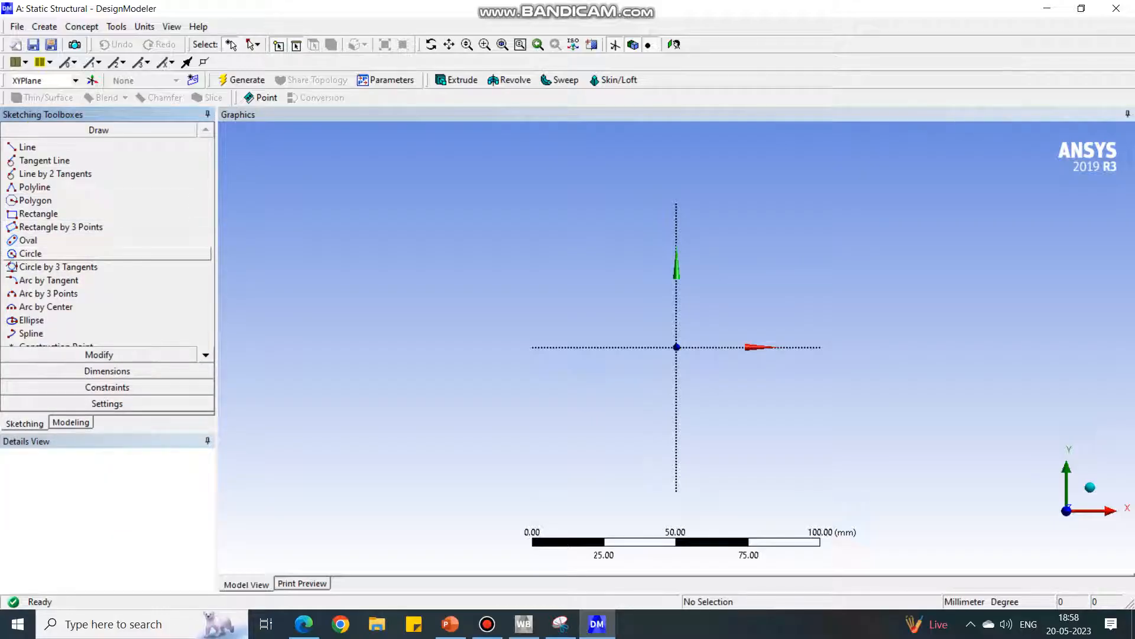
- Draw a large circle left and a small circle right of the origin, then dimension diameters
{"action": "left_click", "coordinate": [30, 253]}
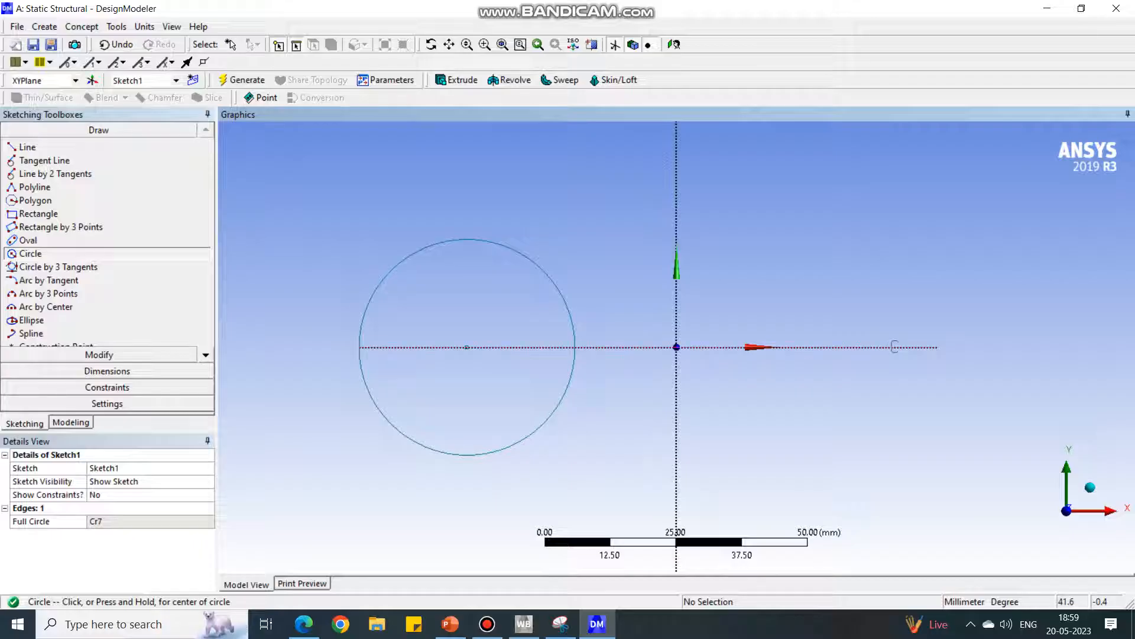
{"action": "left_click", "coordinate": [894, 346]}
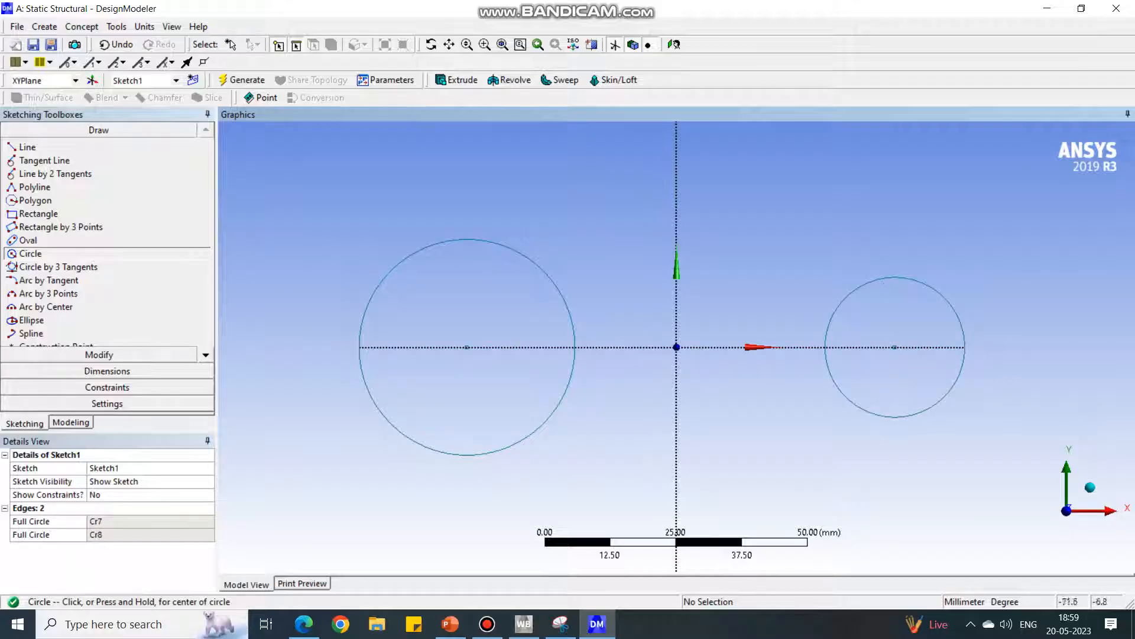
{"action": "left_click", "coordinate": [107, 370]}
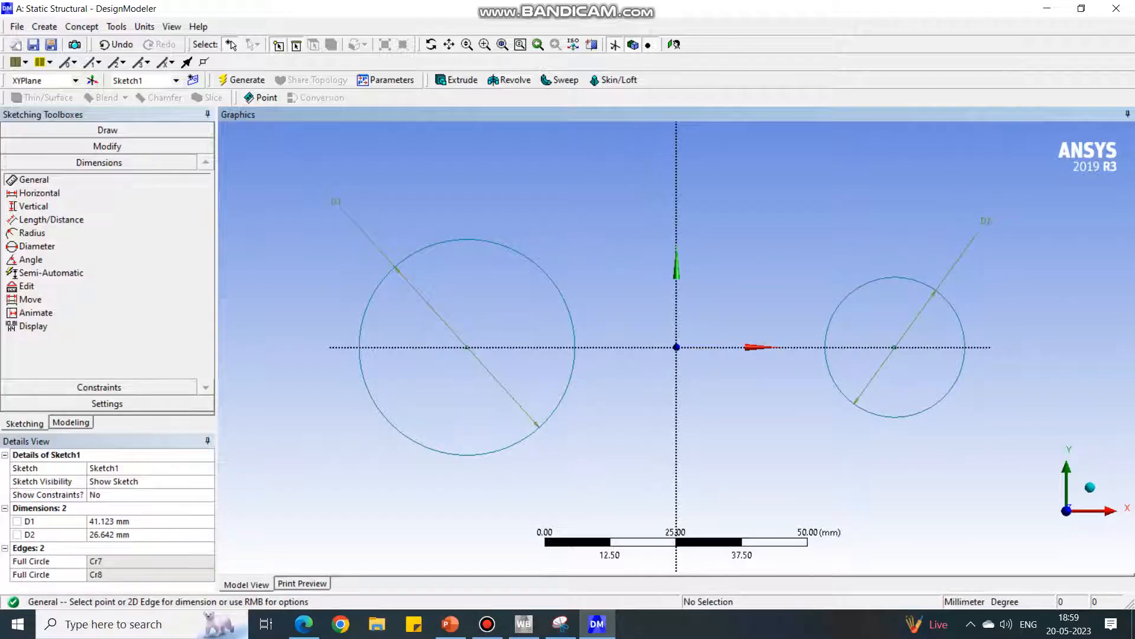
- Add centre distances H3 and H4, setting diameters 50 and 30 mm and both distances 70 mm
{"action": "left_click", "coordinate": [468, 348]}
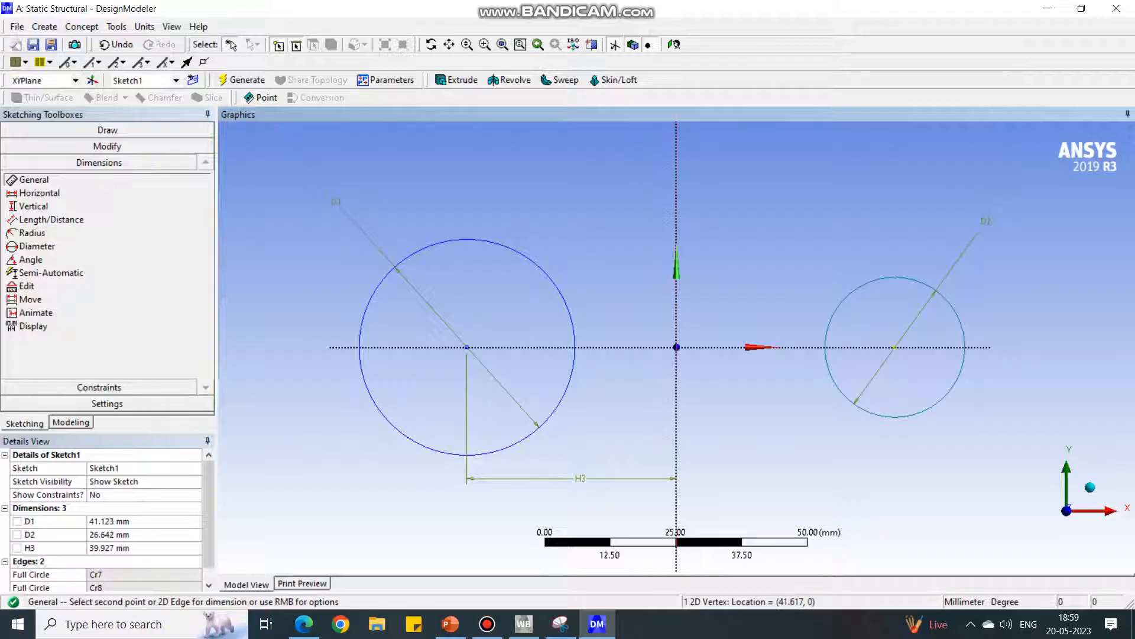
{"action": "left_click", "coordinate": [894, 348]}
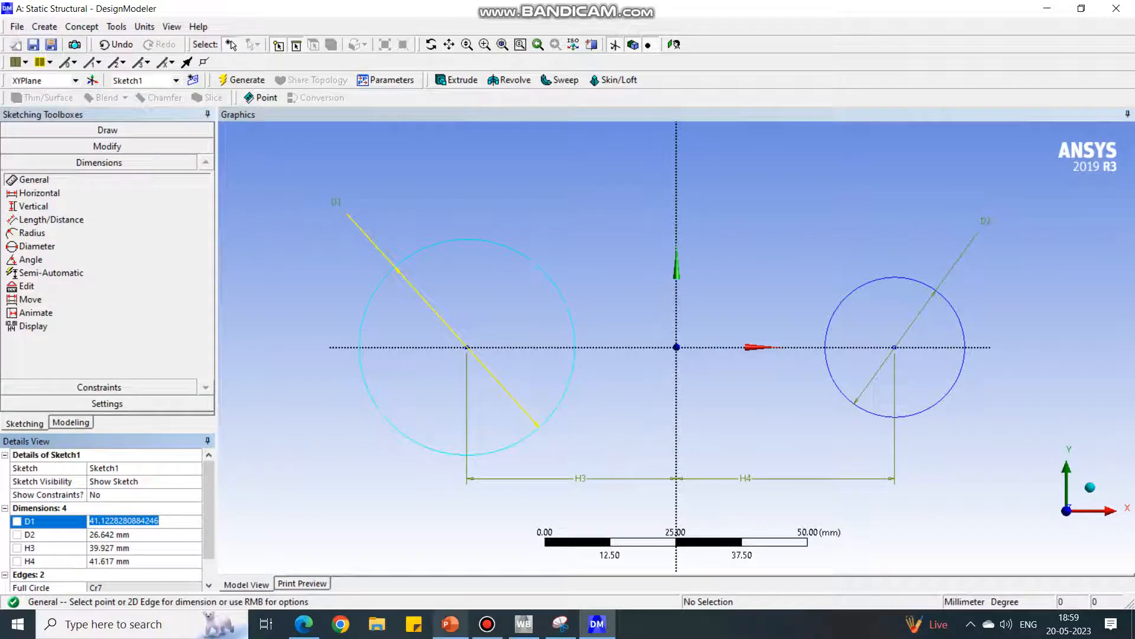
{"action": "left_click", "coordinate": [450, 623]}
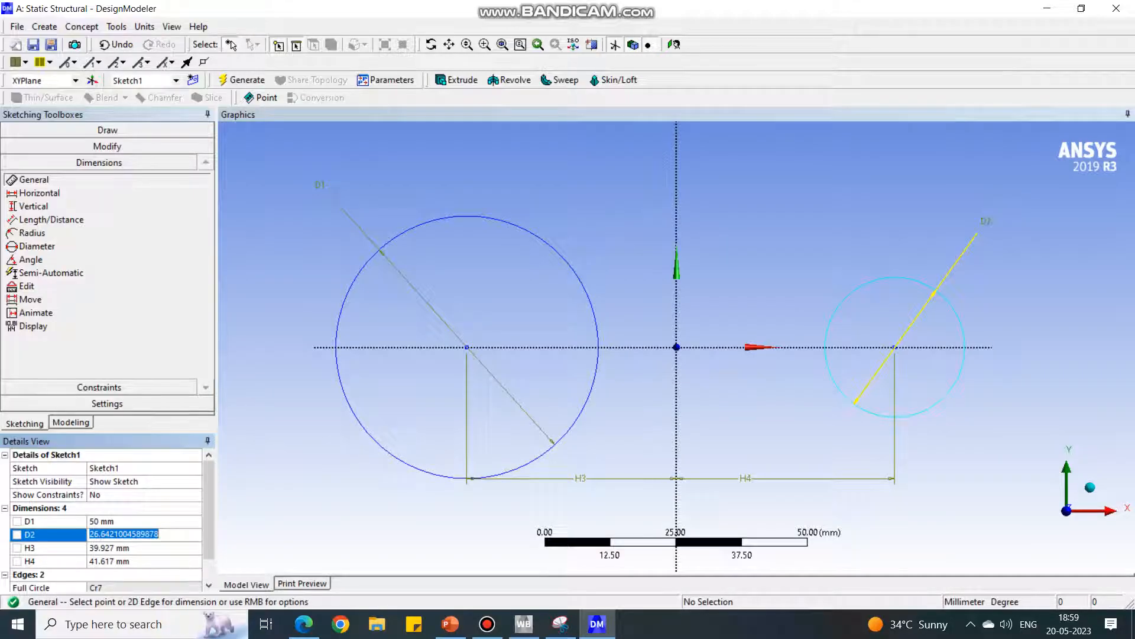
{"action": "type", "text": "30 mm"}
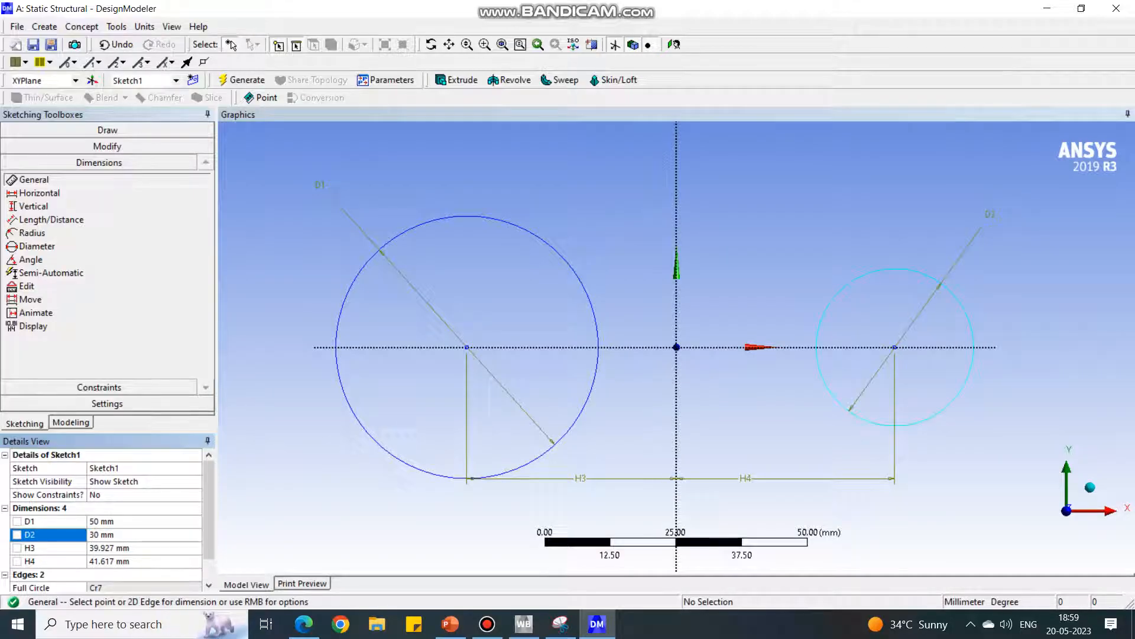
{"action": "left_click", "coordinate": [29, 547]}
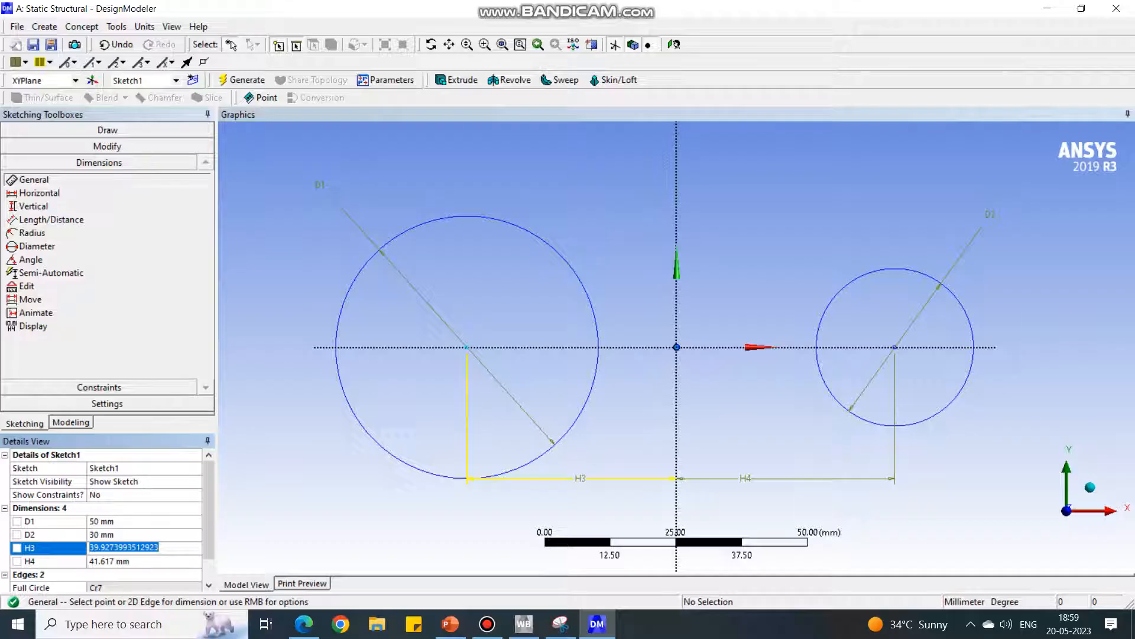
{"action": "type", "text": "70 mm"}
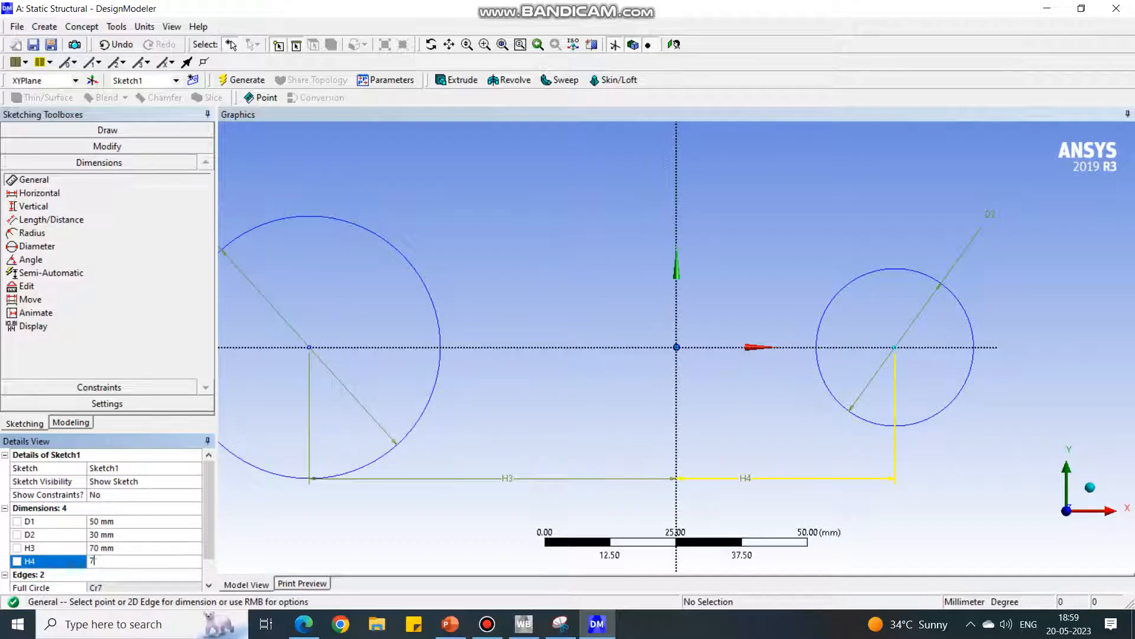
{"action": "type", "text": "70 mm"}
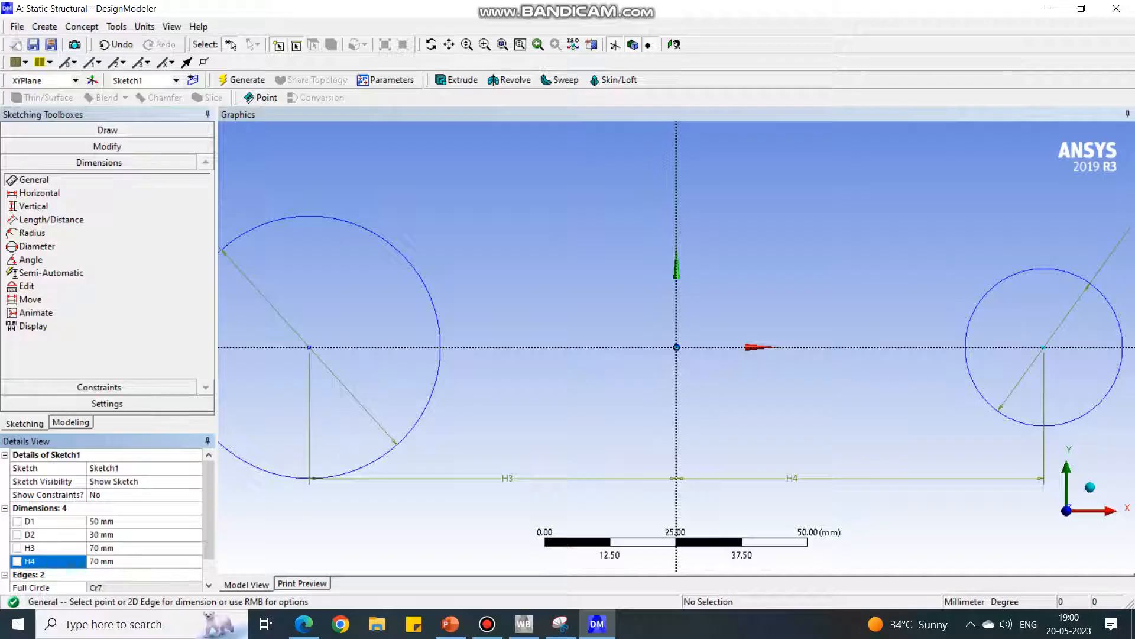
{"action": "scroll", "scroll_direction": "down", "scroll_amount": 3}
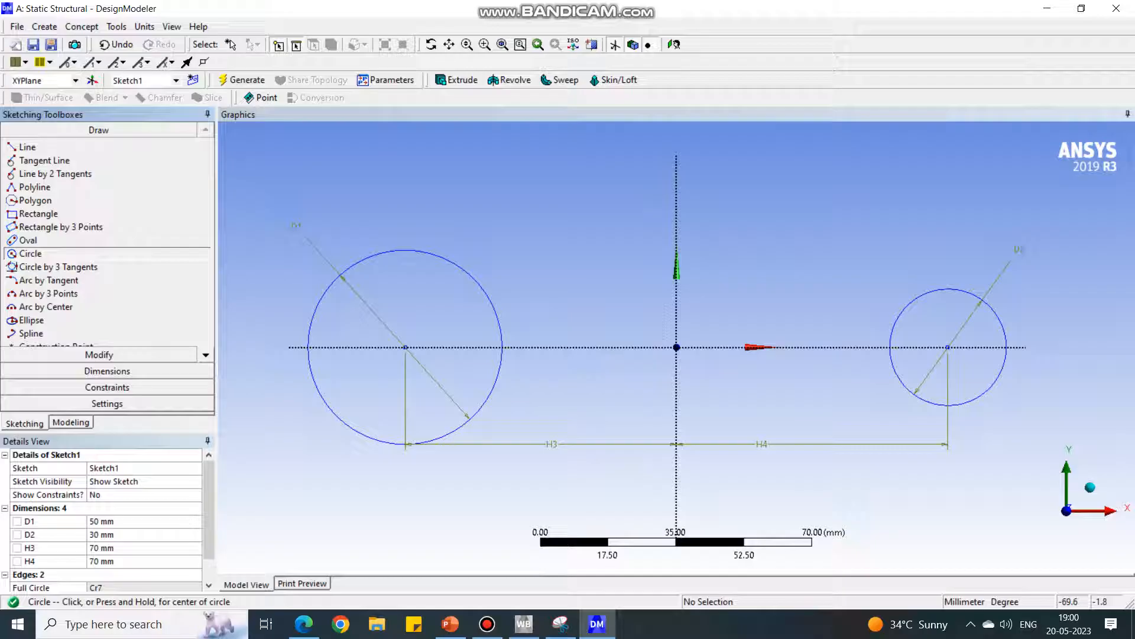
- Draw concentric hole circles in both outer circles and size them 25 mm and 15 mm
{"action": "left_click", "coordinate": [404, 347]}
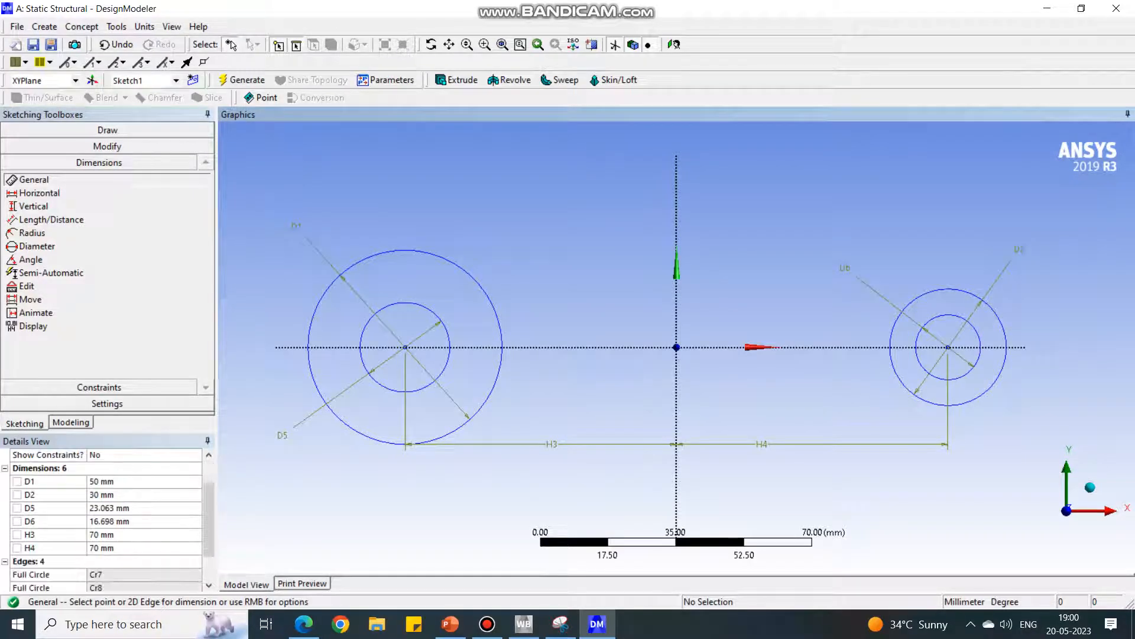
{"action": "left_click", "coordinate": [449, 623]}
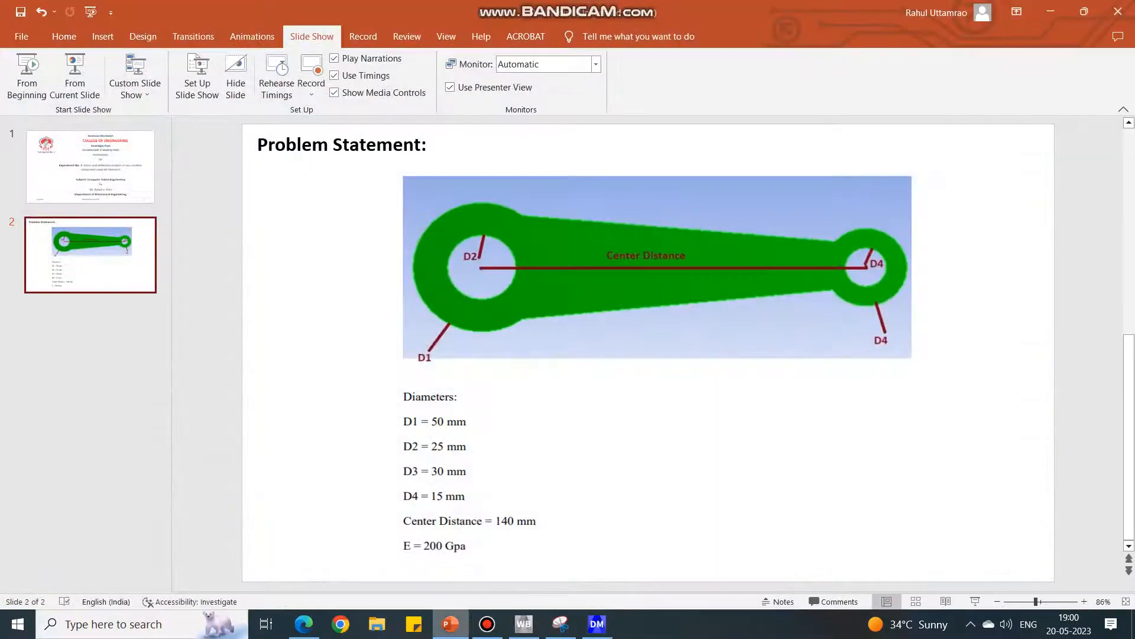
{"action": "left_click", "coordinate": [596, 624]}
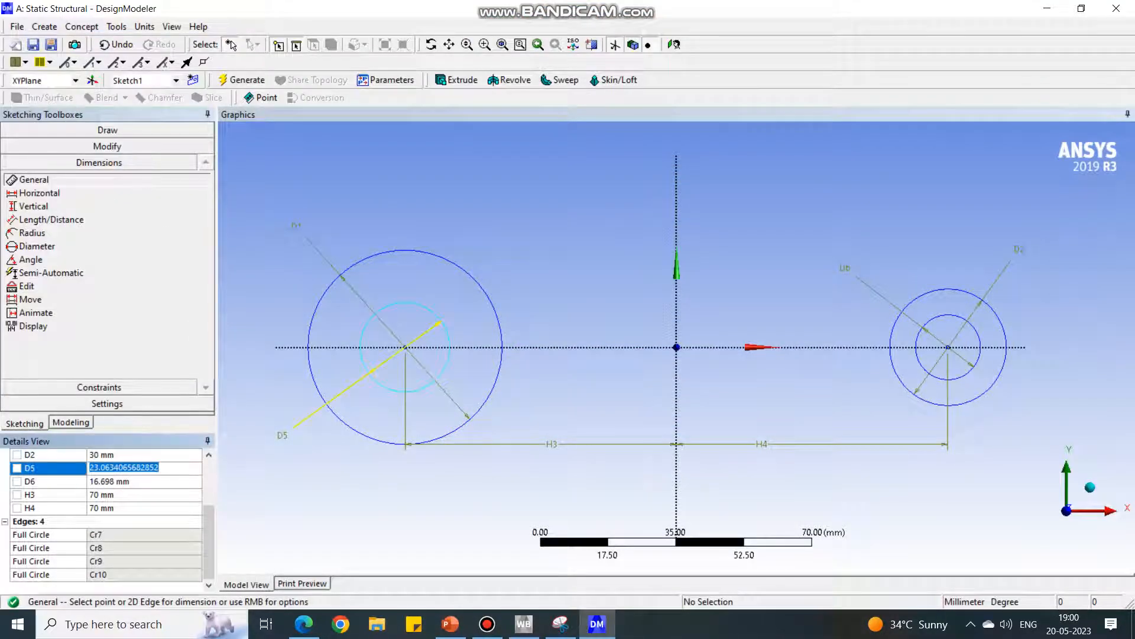
{"action": "type", "text": "25 mm"}
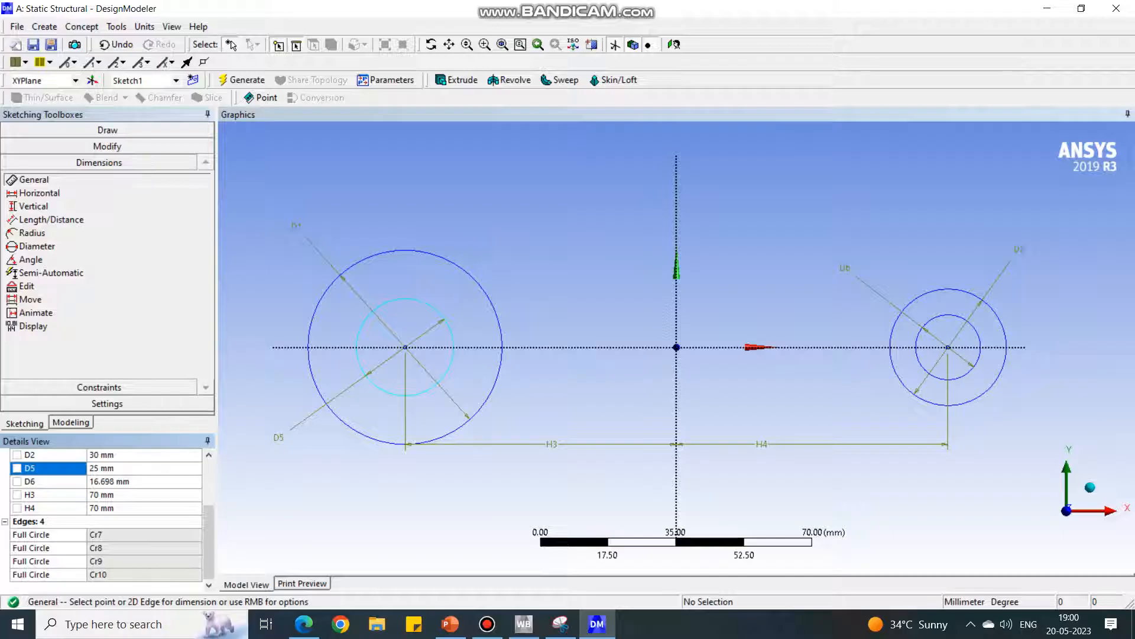
{"action": "type", "text": "15 mm"}
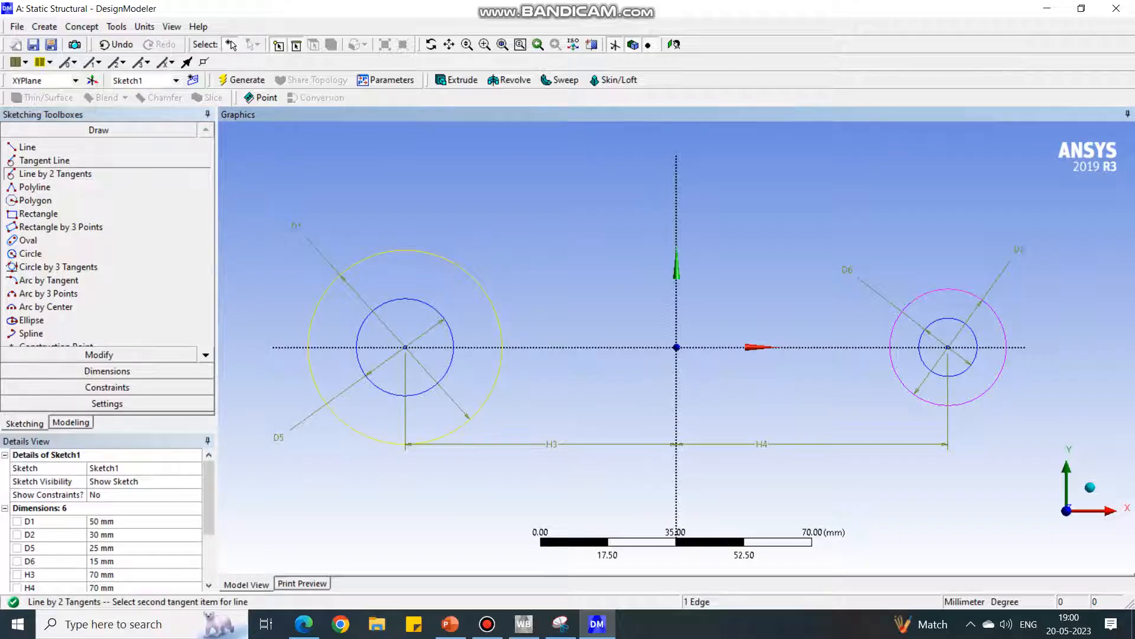
- Join the outer circles with upper and lower tangent lines and trim the inner arcs
{"action": "left_click", "coordinate": [952, 290]}
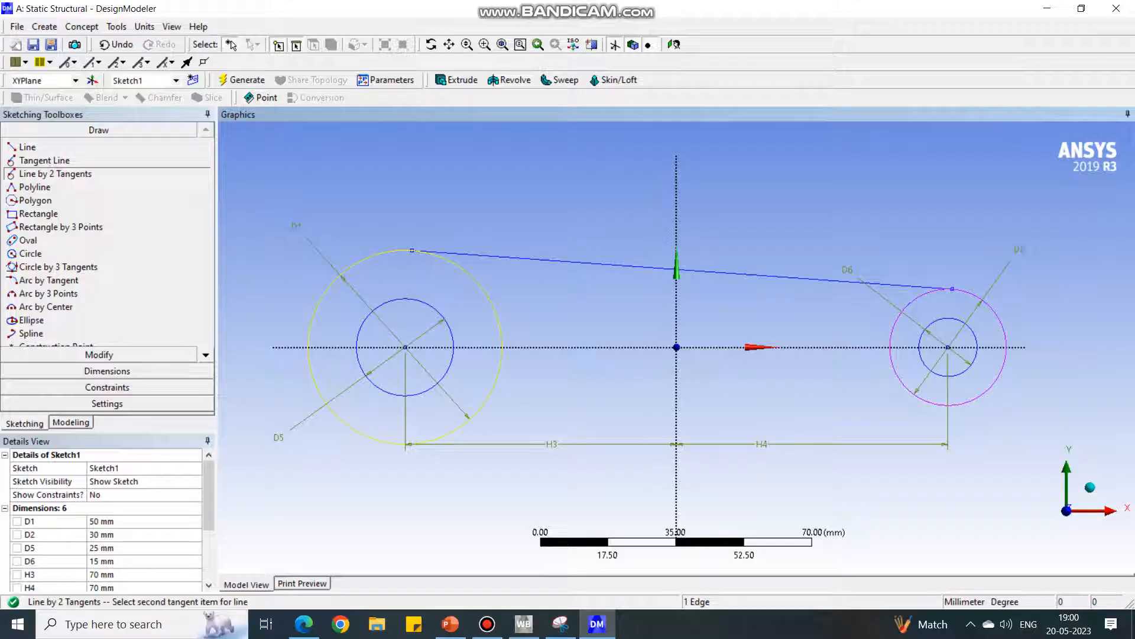
{"action": "left_click", "coordinate": [946, 408]}
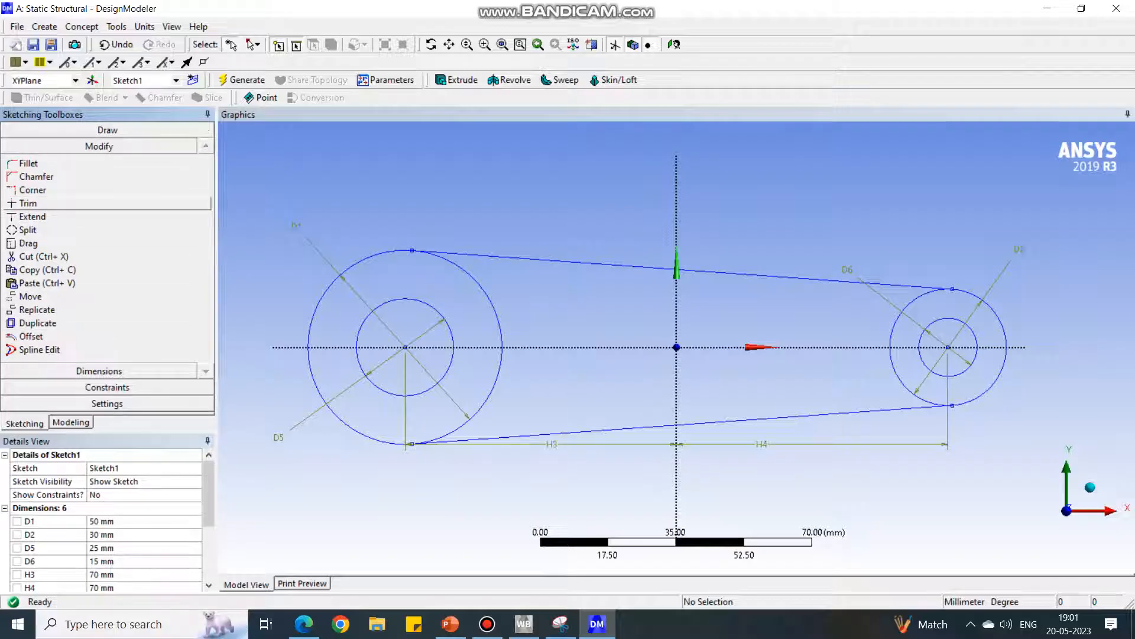
{"action": "left_click", "coordinate": [29, 203]}
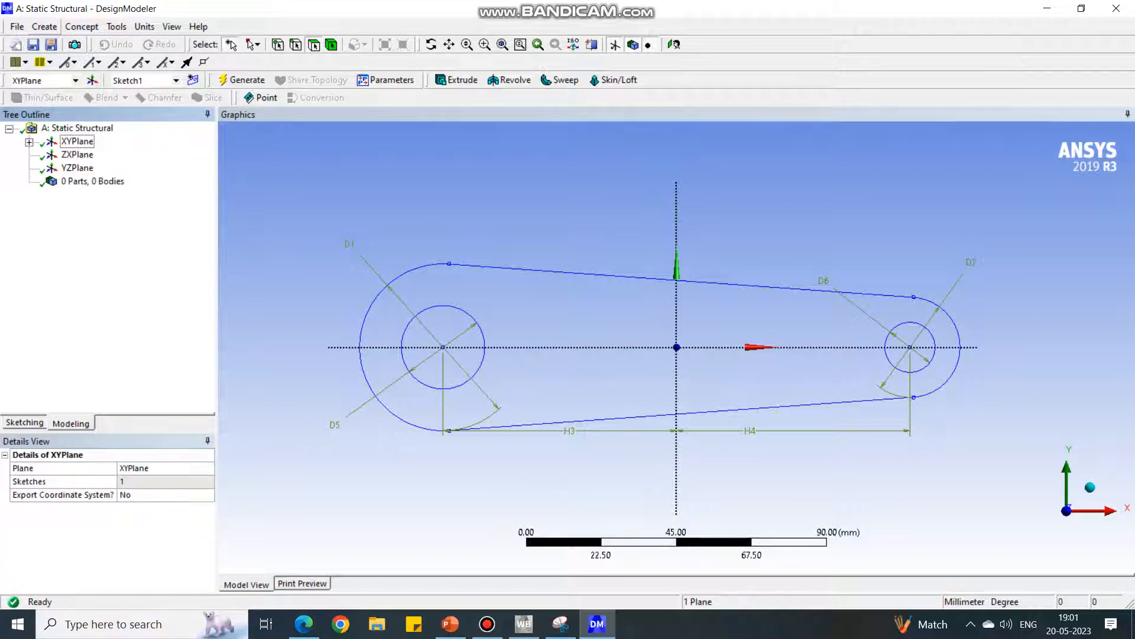
- Extrude Sketch1 to a depth of 10 mm and generate the solid plate
{"action": "left_click", "coordinate": [461, 80]}
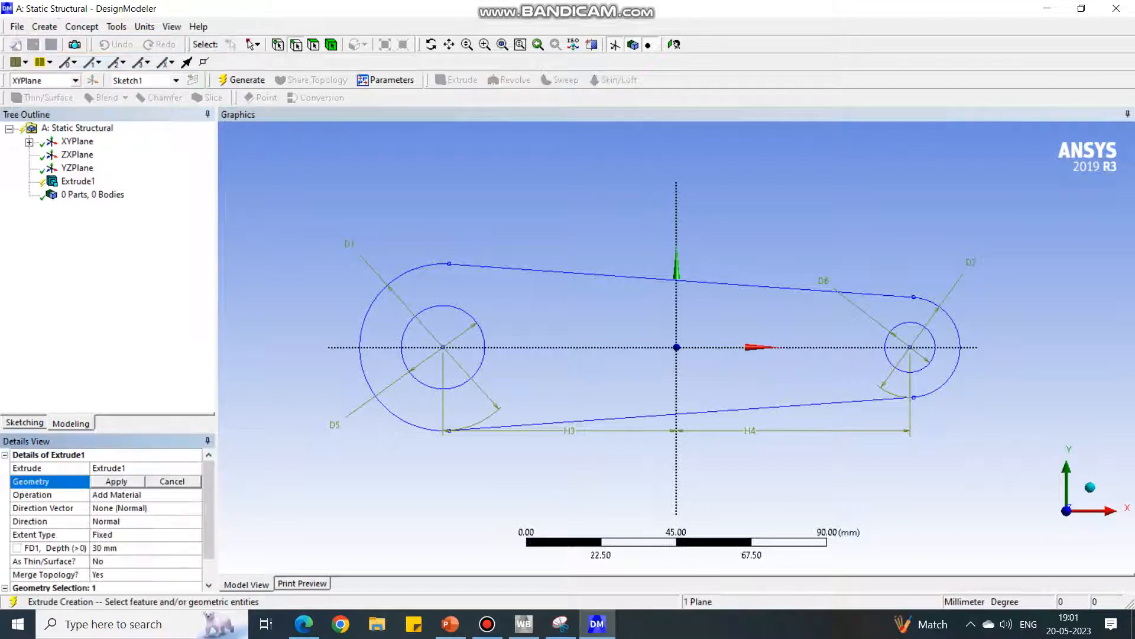
{"action": "left_click", "coordinate": [78, 181]}
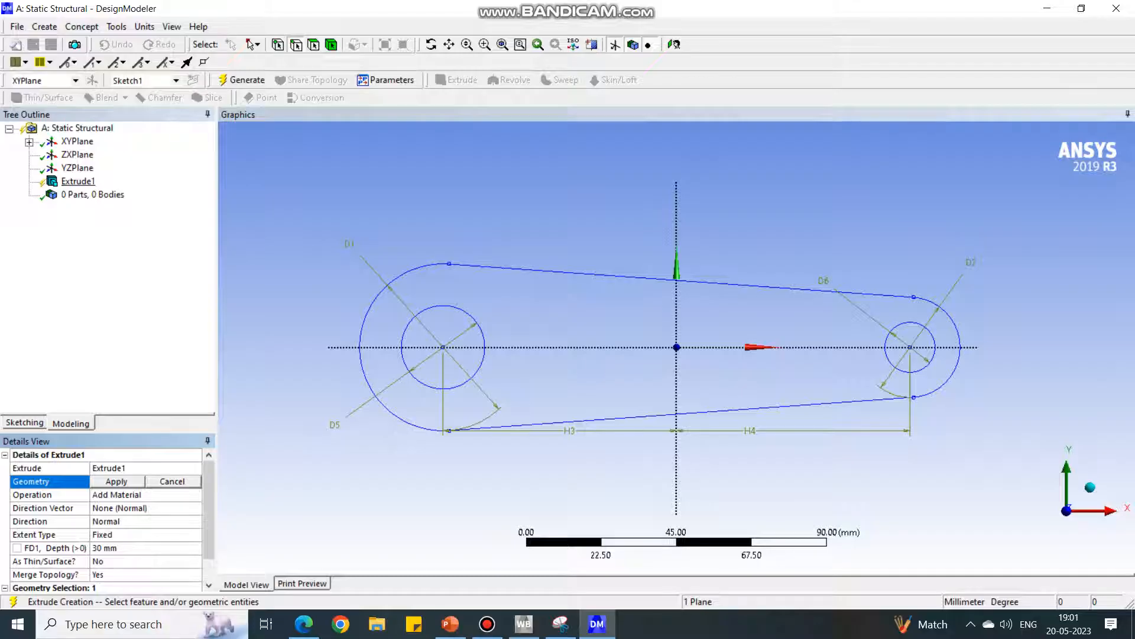
{"action": "left_click", "coordinate": [30, 141]}
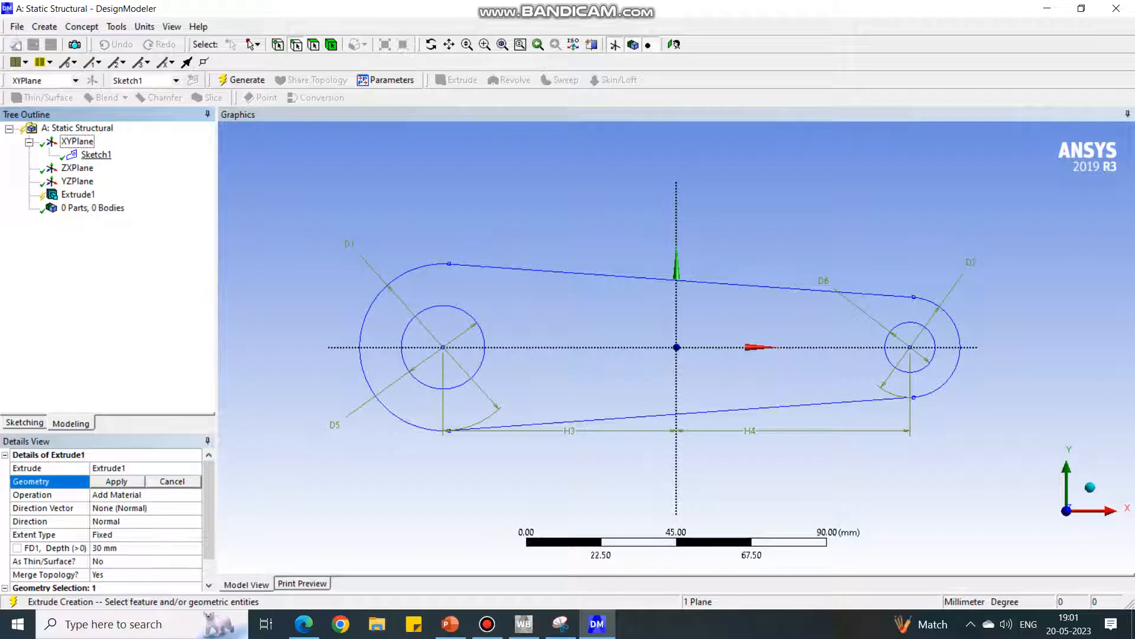
{"action": "left_click", "coordinate": [96, 154]}
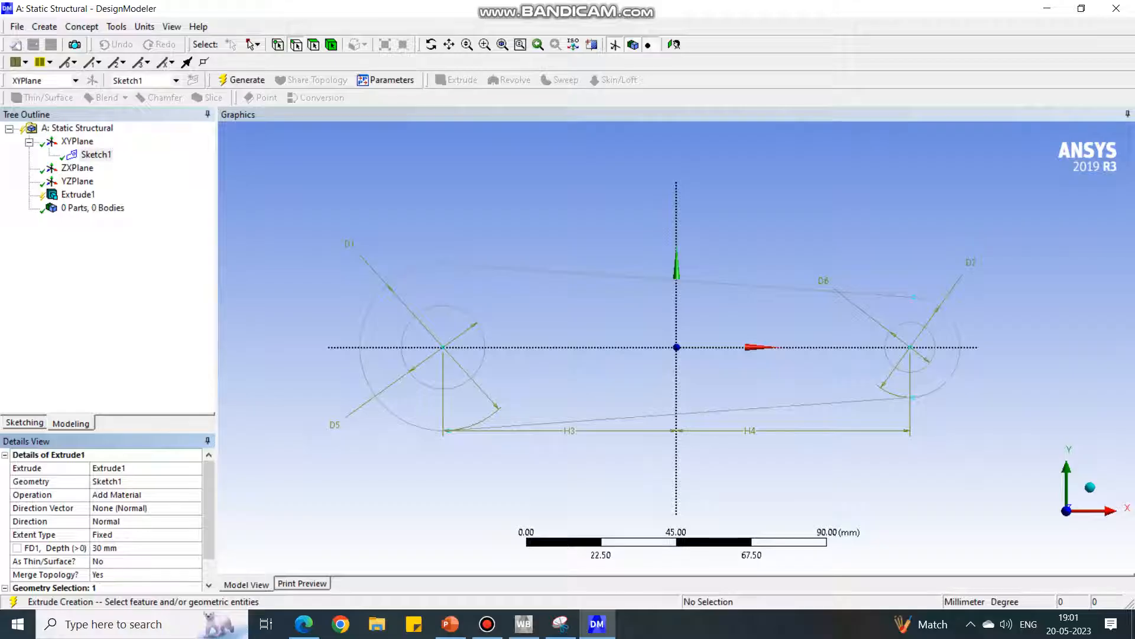
{"action": "left_click", "coordinate": [130, 547]}
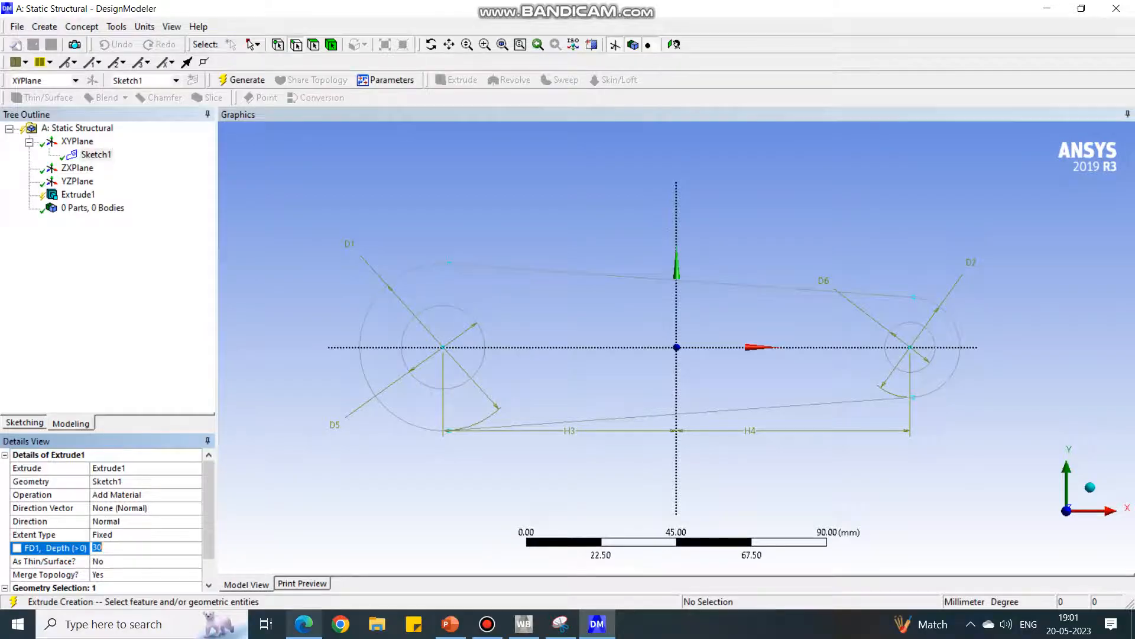
{"action": "left_click", "coordinate": [450, 623]}
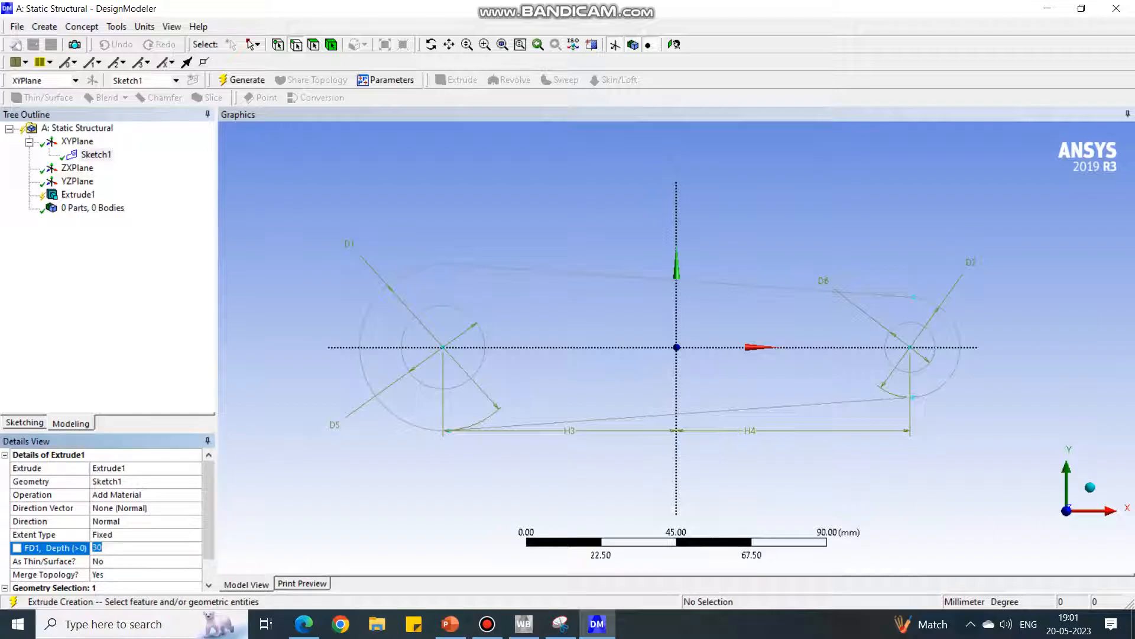
{"action": "type", "text": "10 mm"}
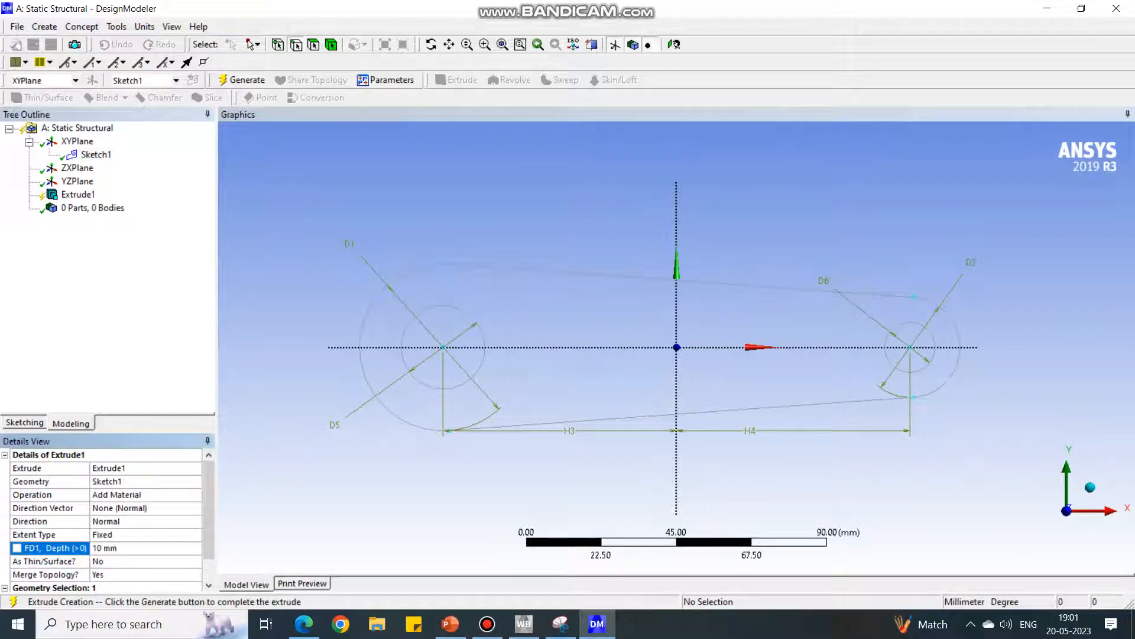
{"action": "left_click", "coordinate": [78, 194]}
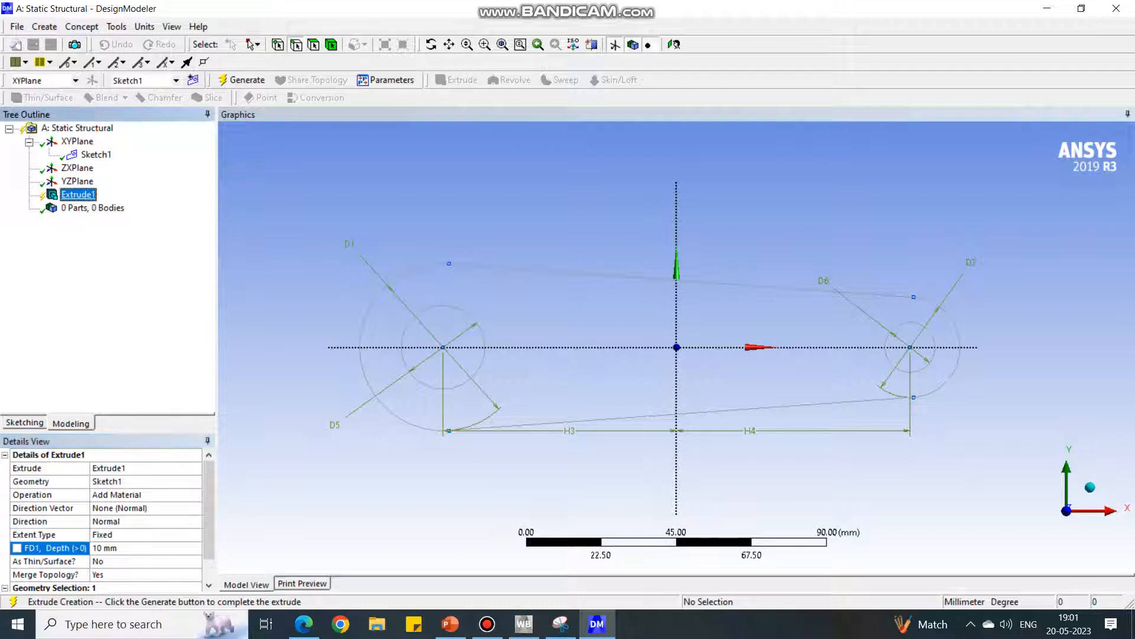
{"action": "right_click", "coordinate": [78, 194]}
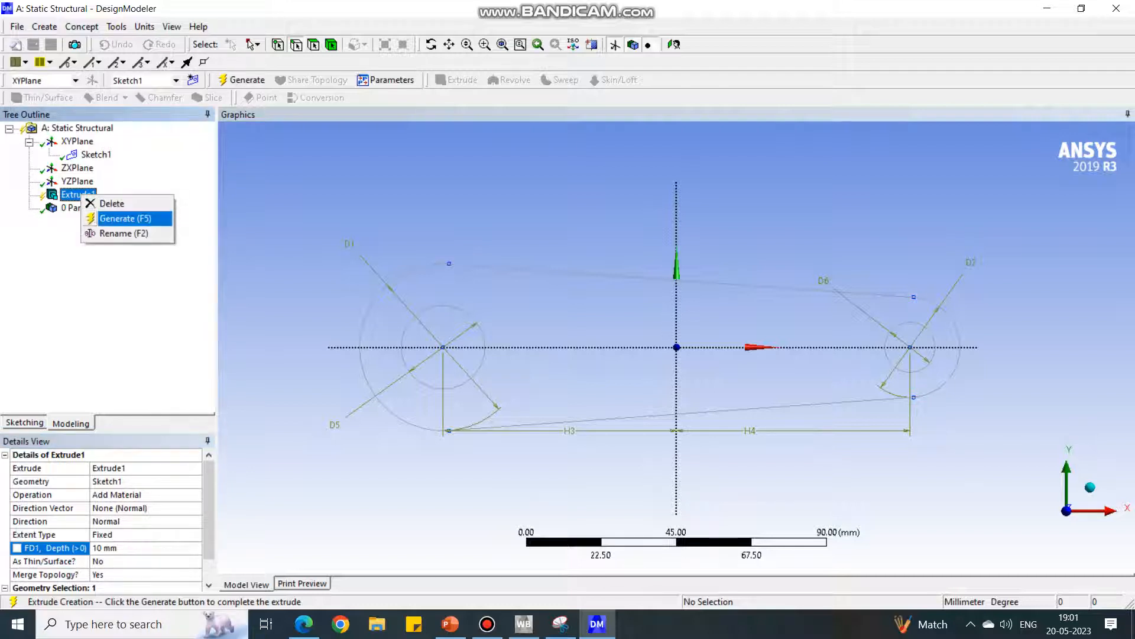
{"action": "left_click", "coordinate": [126, 219]}
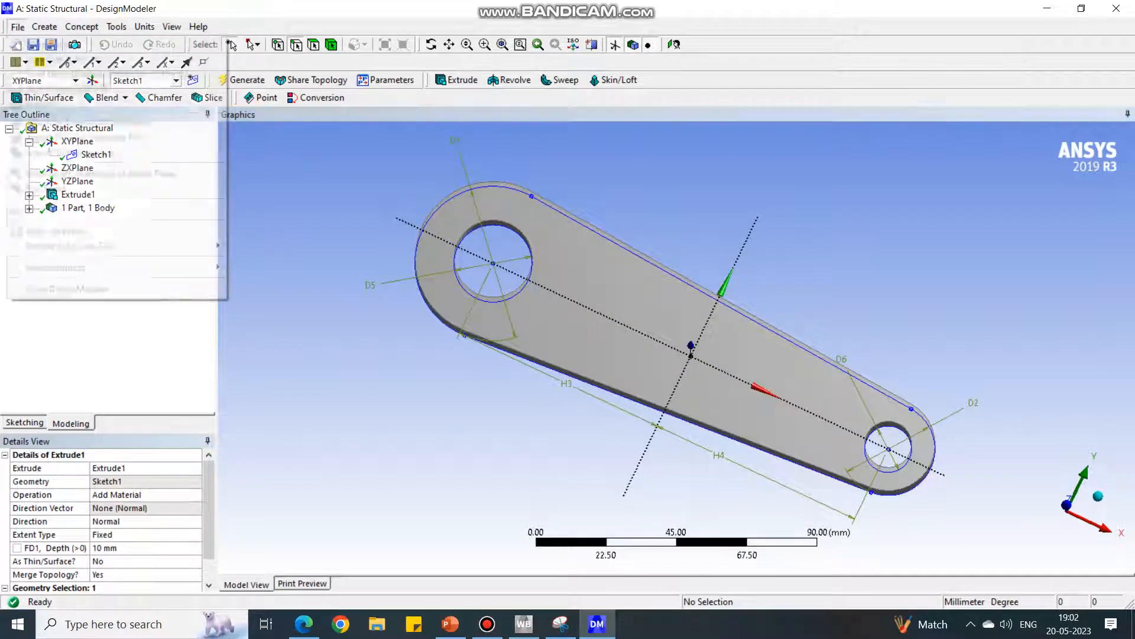
- Close DesignModeler and open the Static Structural Model in Mechanical
{"action": "left_click", "coordinate": [17, 27]}
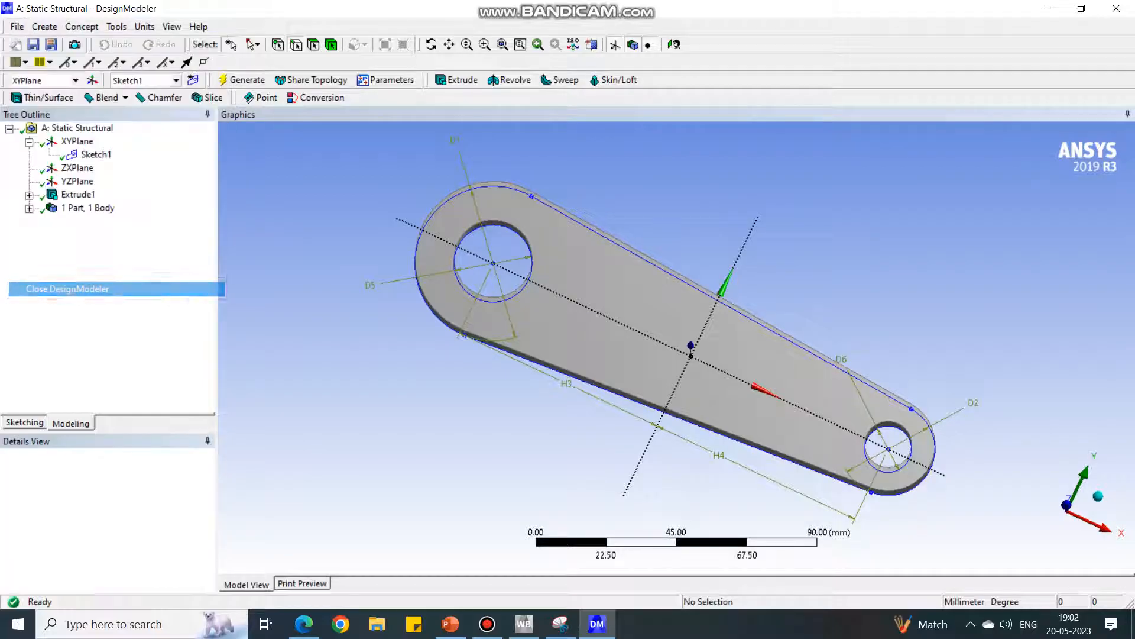
{"action": "left_click", "coordinate": [67, 288]}
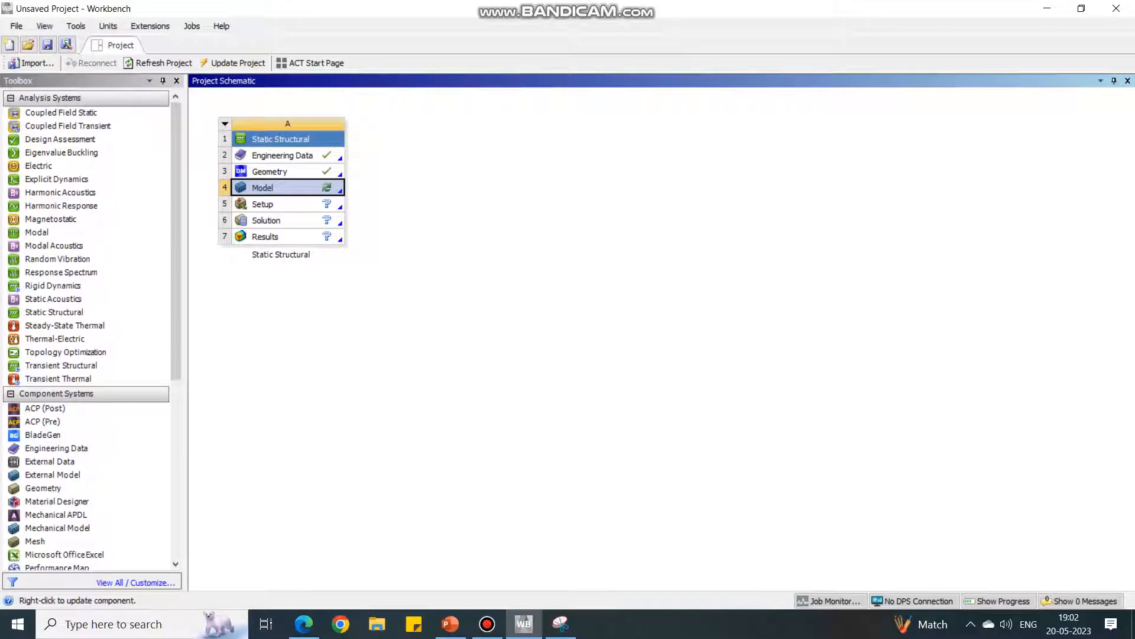
{"action": "double_click", "coordinate": [262, 187]}
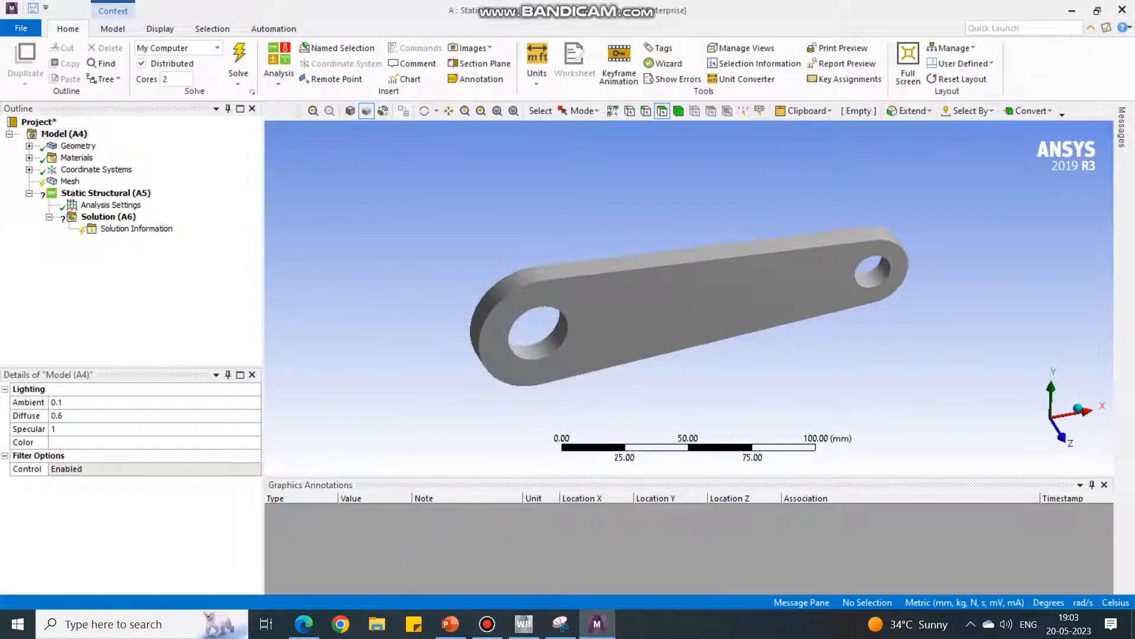
- Insert a mesh Method control on the link body and set it to Hex Dominant
{"action": "left_click", "coordinate": [70, 181]}
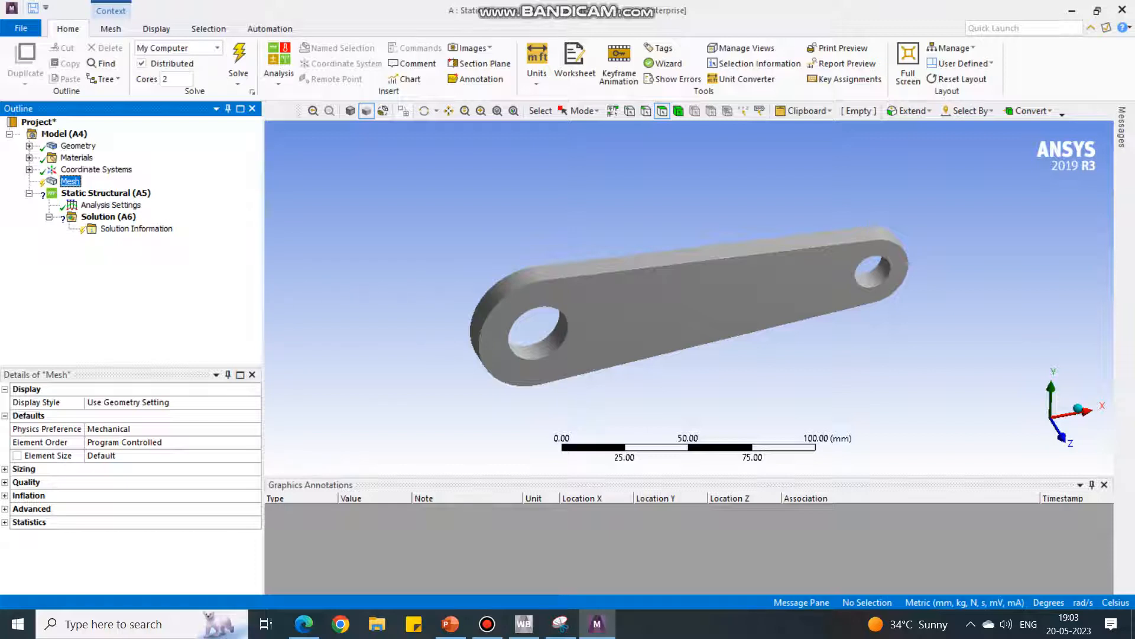
{"action": "right_click", "coordinate": [71, 180]}
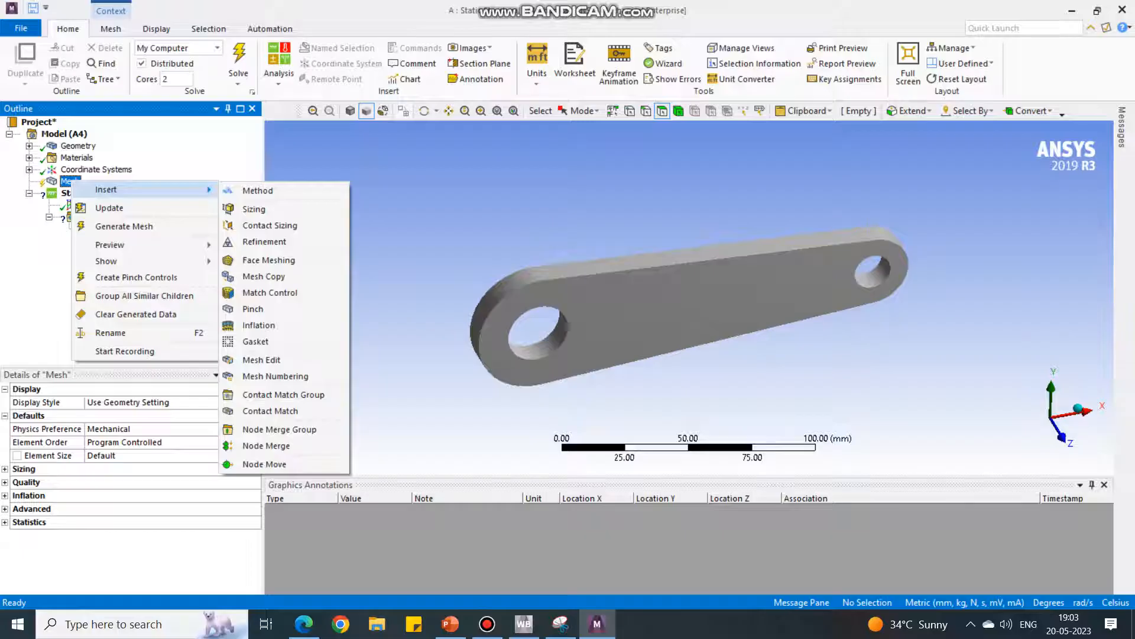
{"action": "mouse_move", "coordinate": [257, 191]}
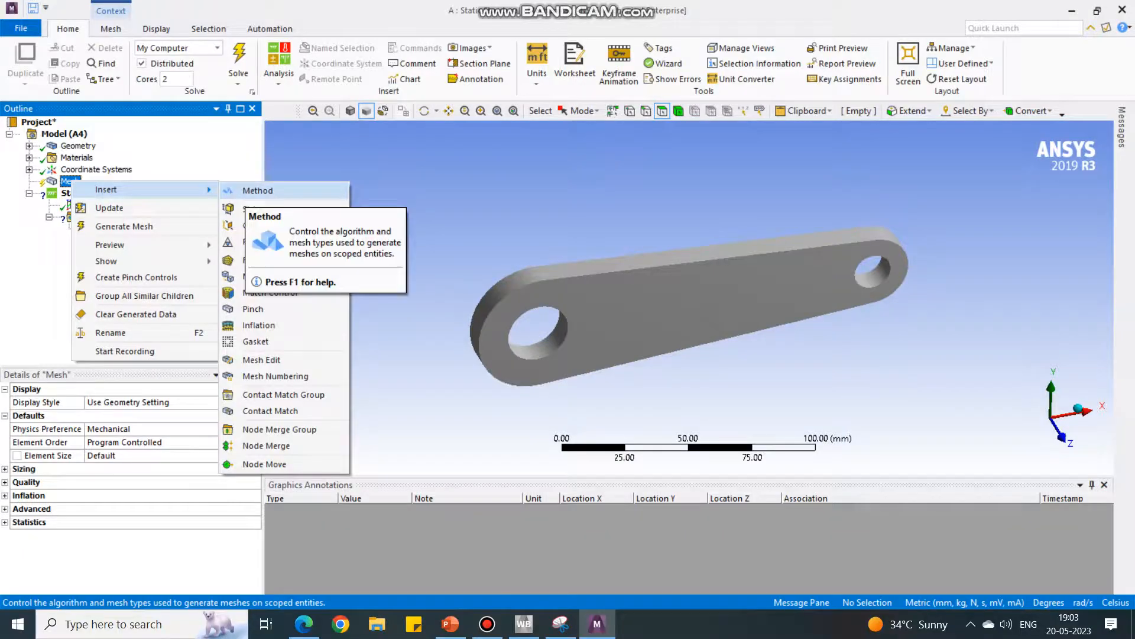
{"action": "left_click", "coordinate": [257, 190]}
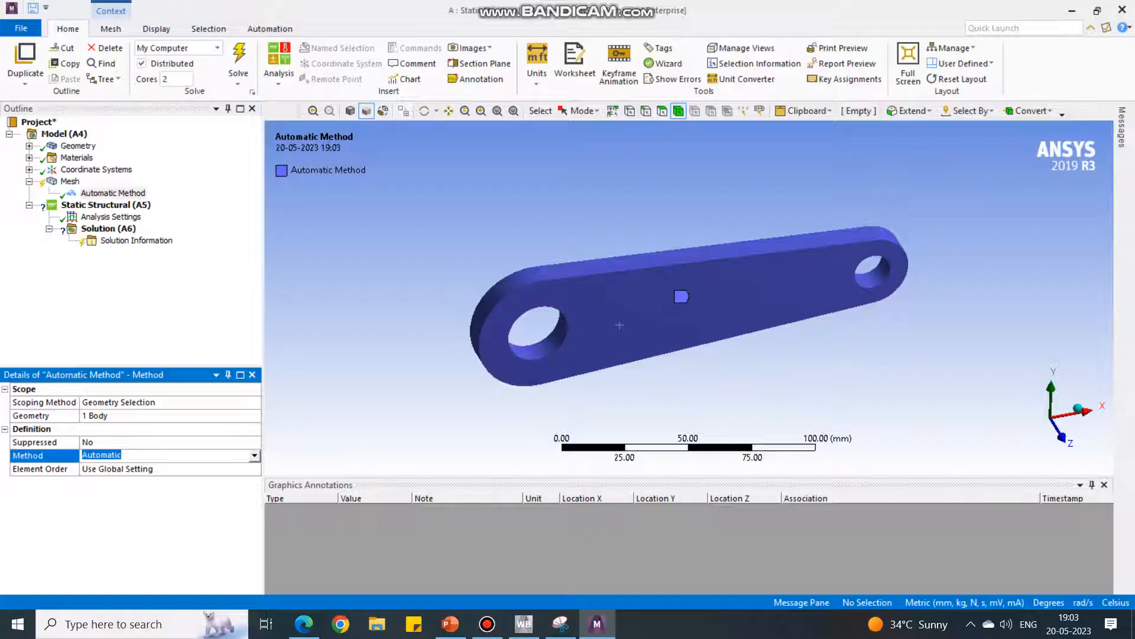
{"action": "left_click", "coordinate": [255, 455]}
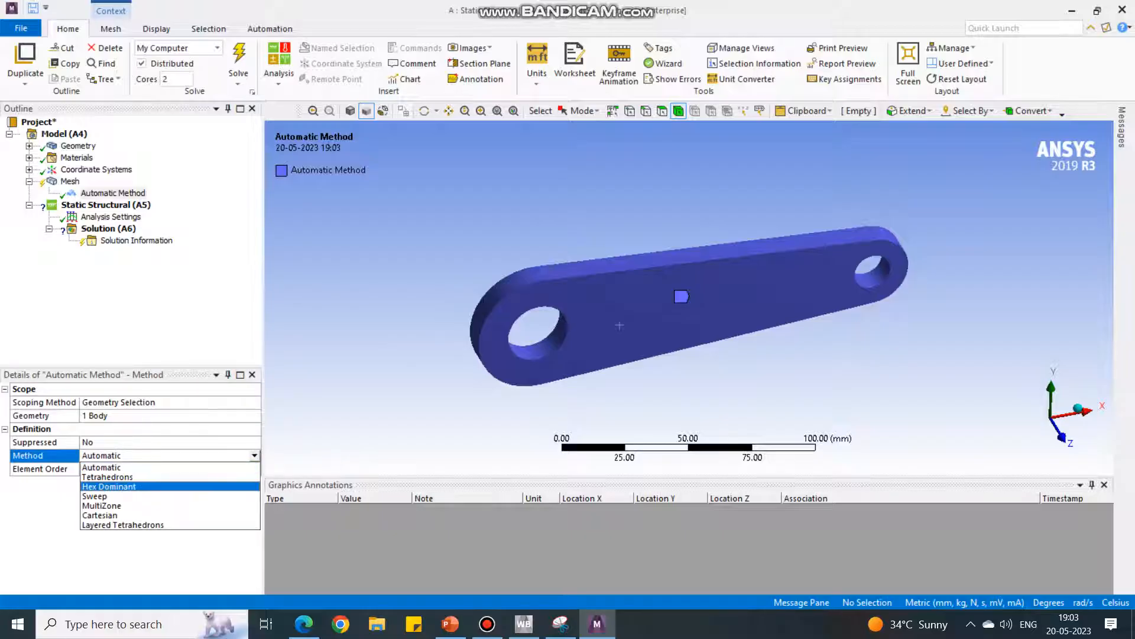
{"action": "left_click", "coordinate": [107, 486]}
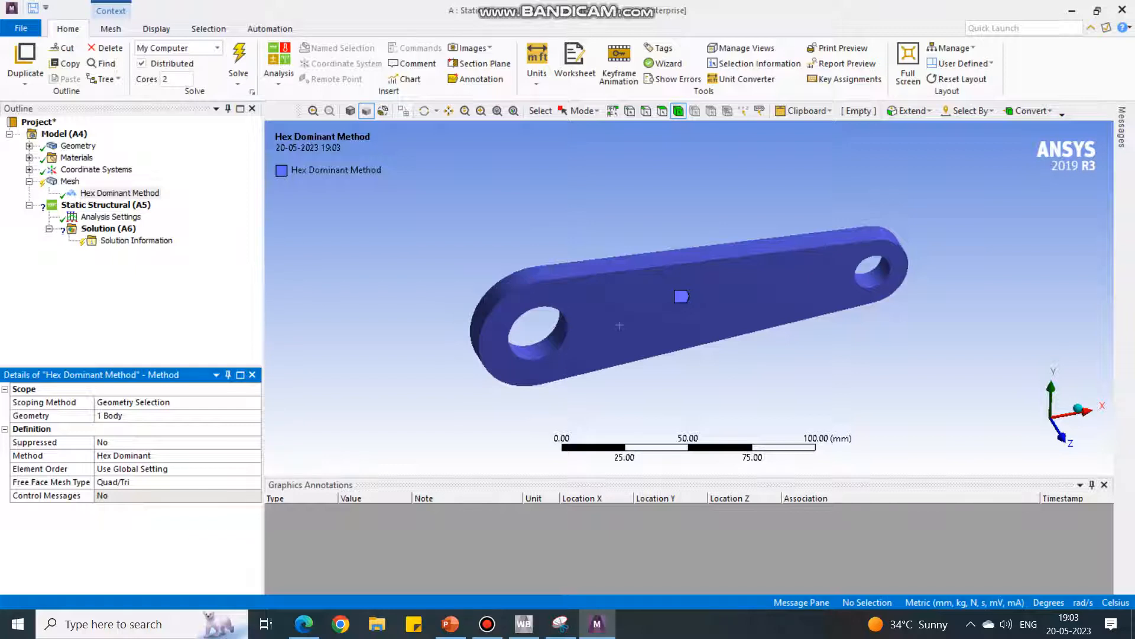
{"action": "left_click", "coordinate": [106, 205]}
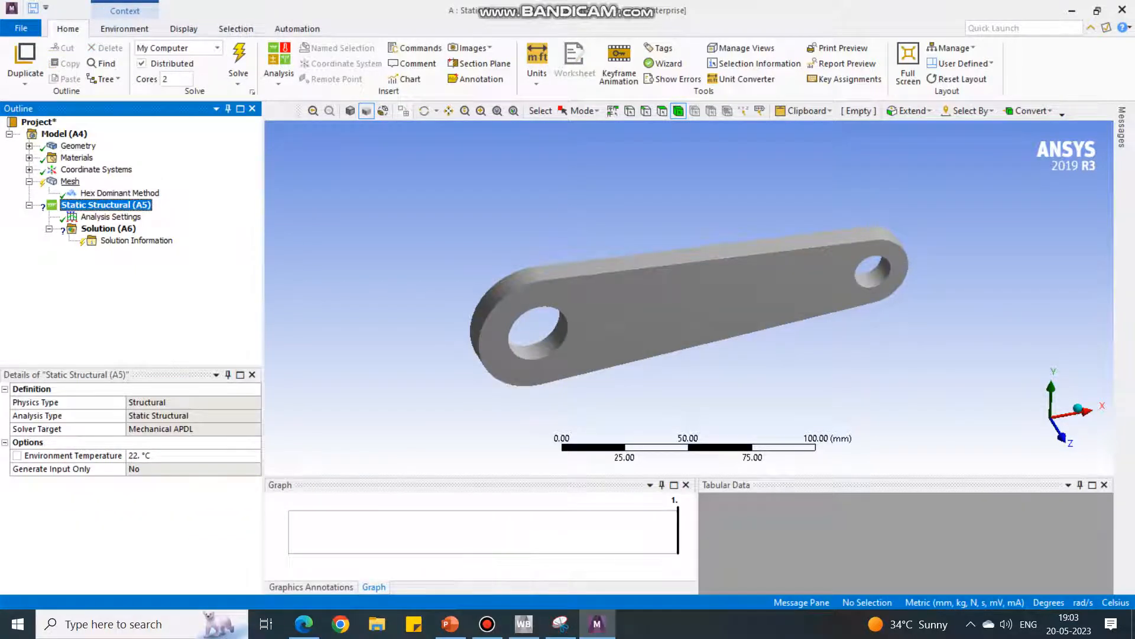
{"action": "left_click", "coordinate": [71, 181]}
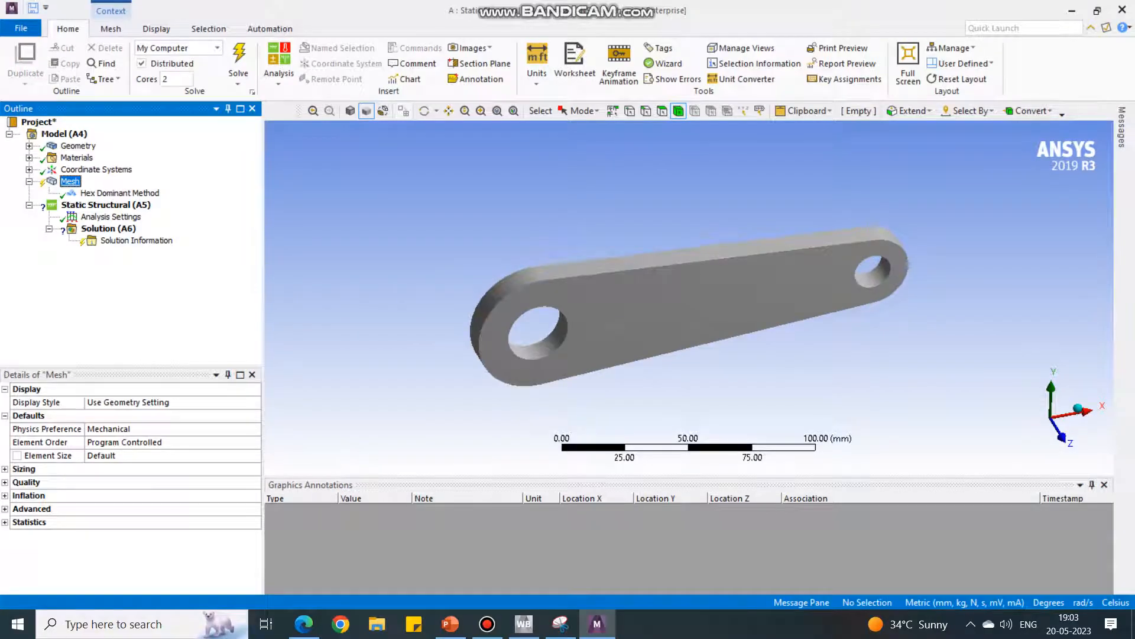
- Generate the hex-dominant mesh over the whole link plate
{"action": "right_click", "coordinate": [70, 181]}
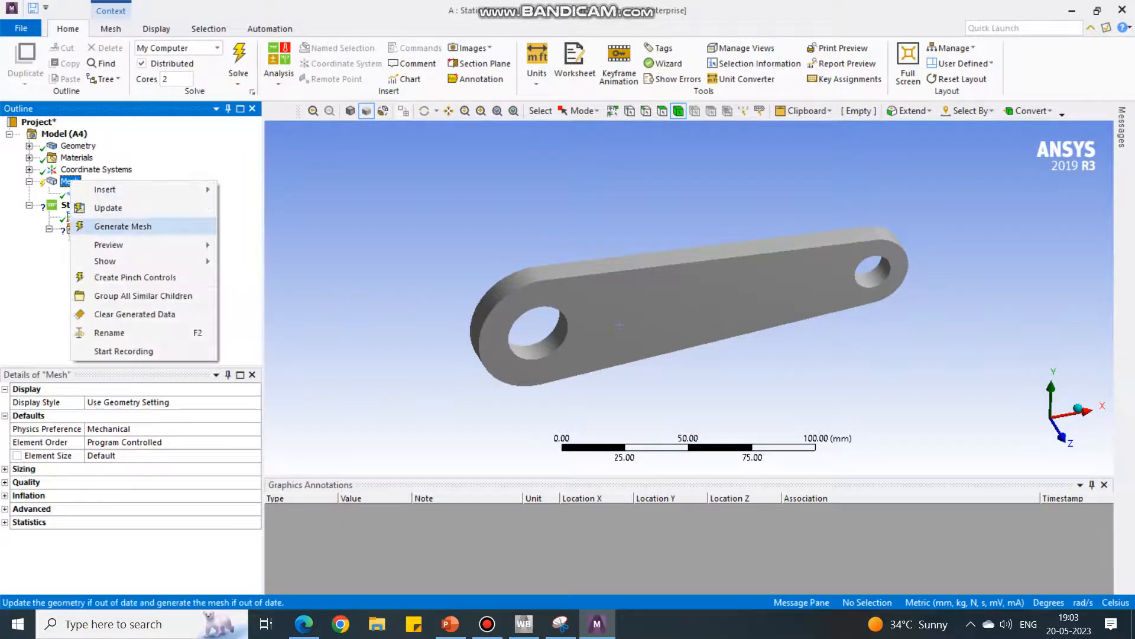
{"action": "left_click", "coordinate": [122, 226]}
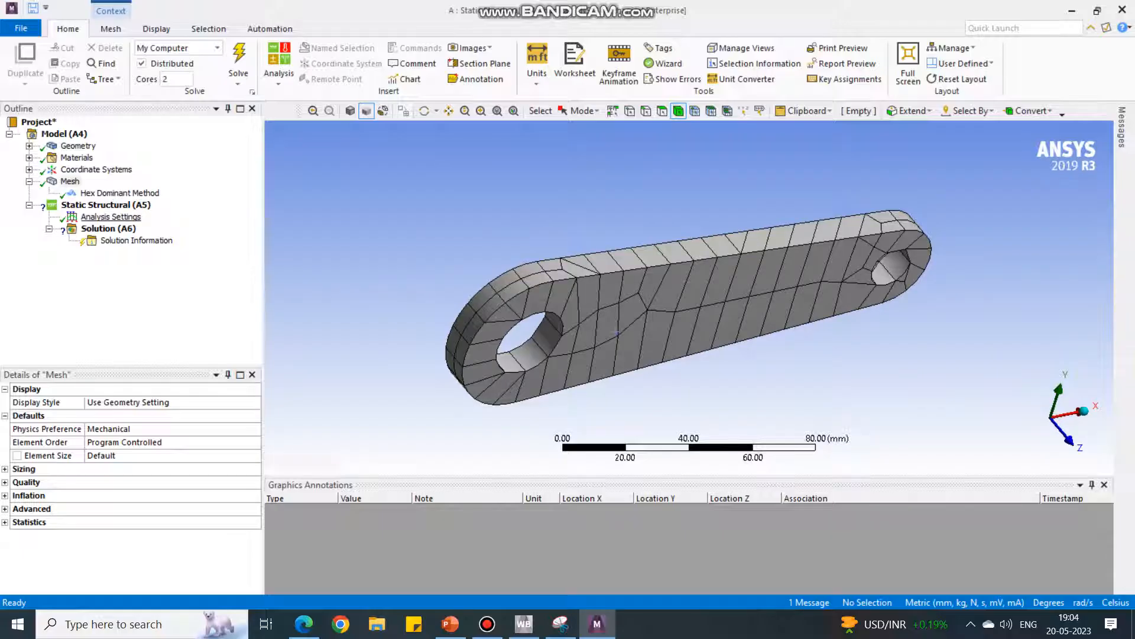
{"action": "left_click", "coordinate": [106, 205]}
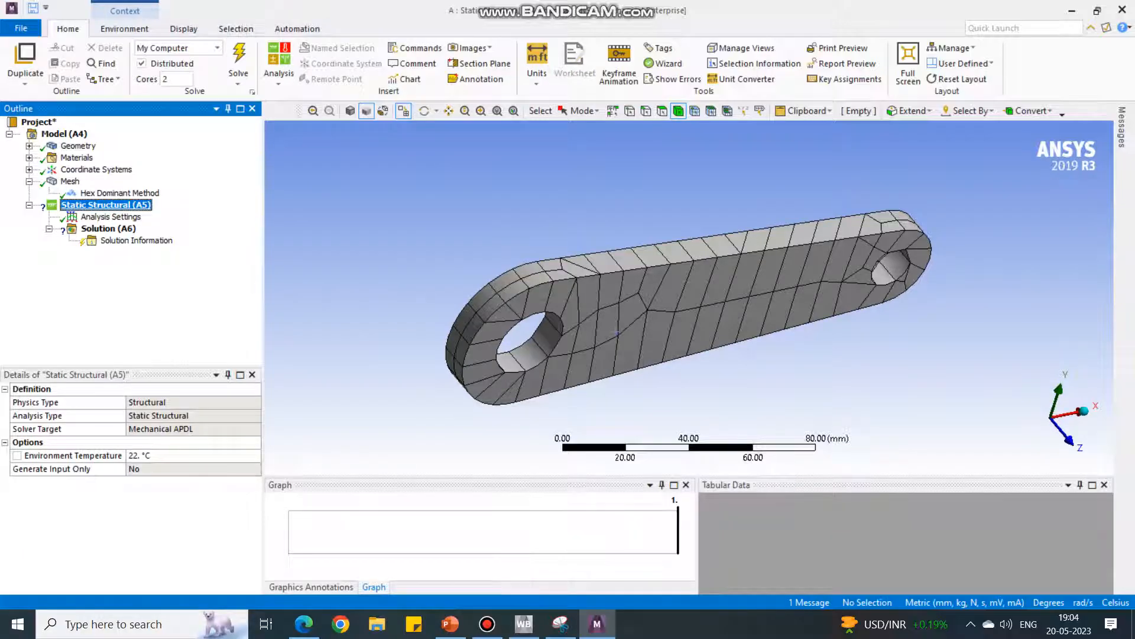
- Insert a Fixed Support scoped to the large hole's face of the link plate
{"action": "right_click", "coordinate": [106, 205]}
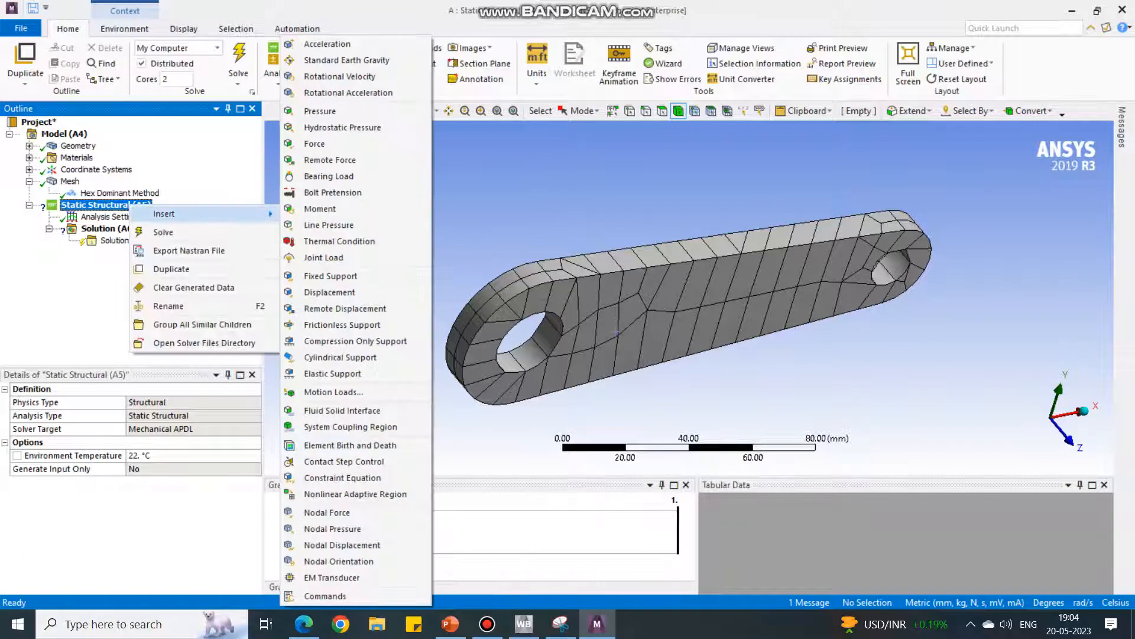
{"action": "mouse_move", "coordinate": [328, 176]}
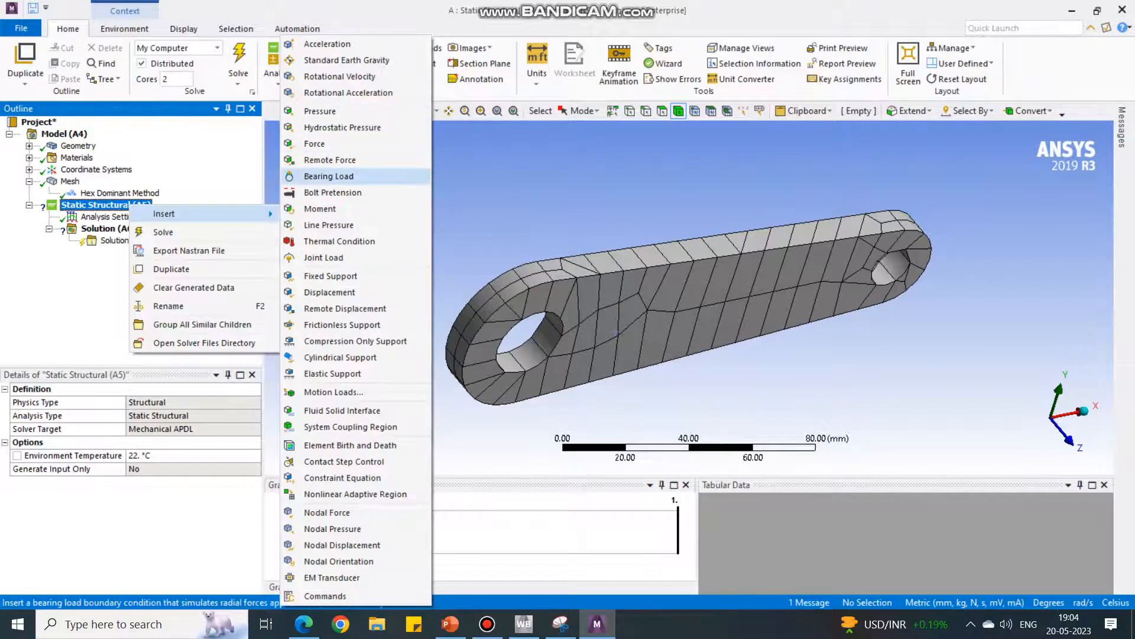
{"action": "mouse_move", "coordinate": [330, 276]}
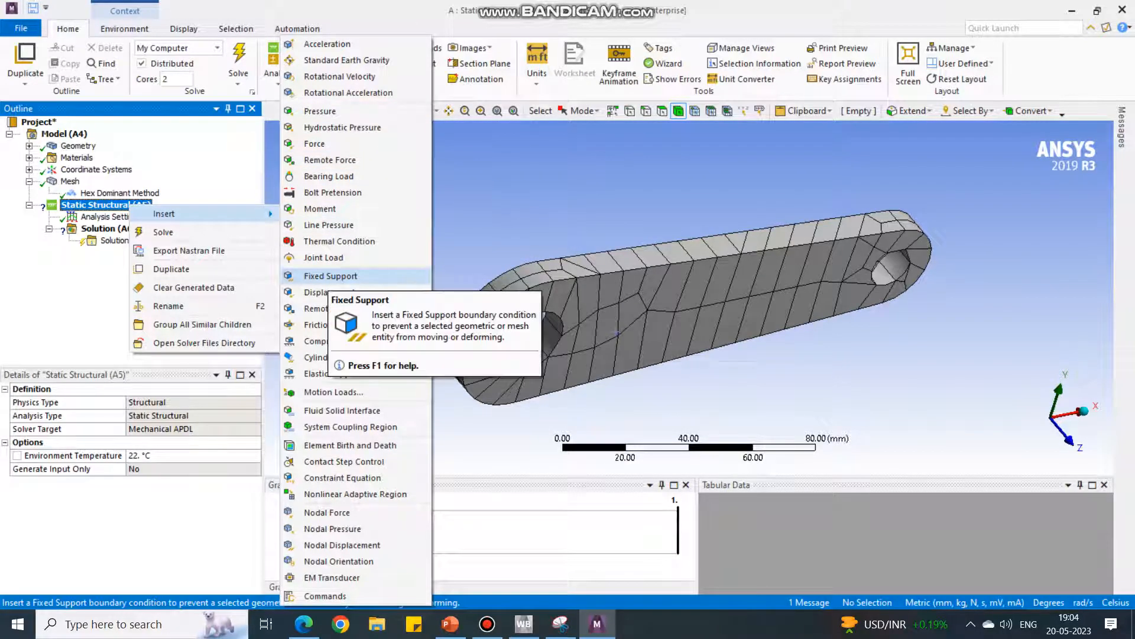
{"action": "left_click", "coordinate": [332, 277]}
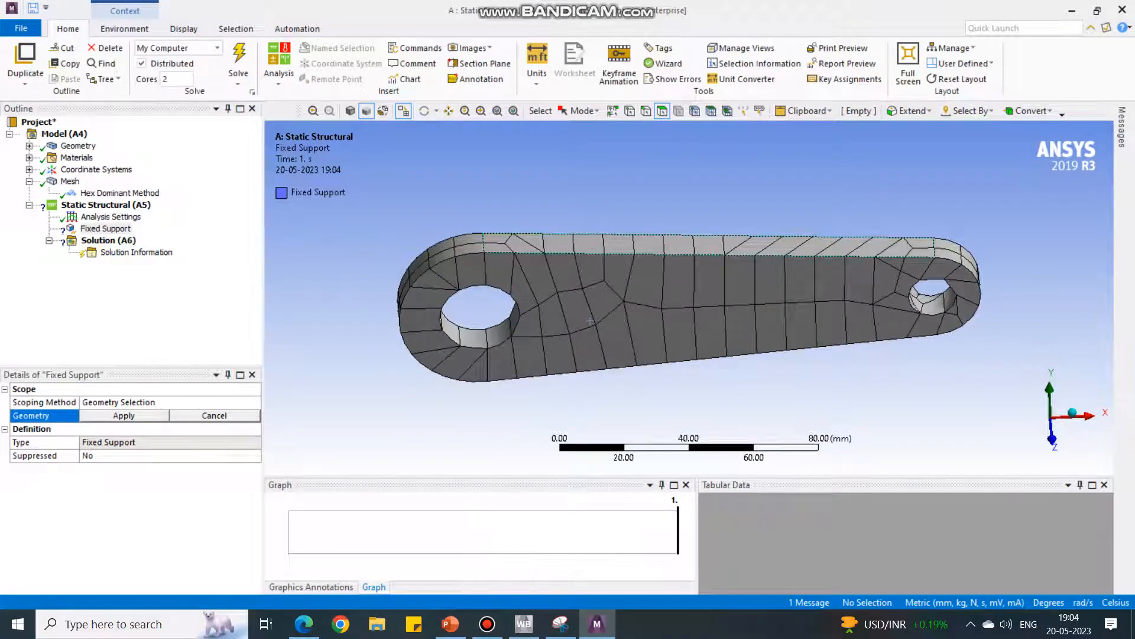
{"action": "left_click", "coordinate": [482, 316]}
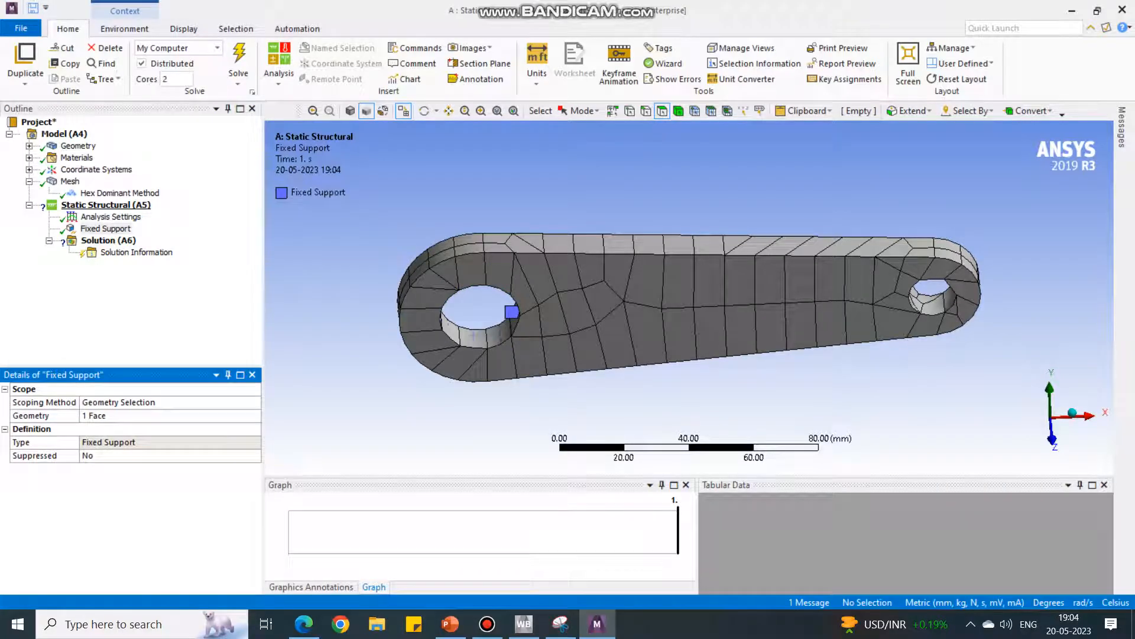
- Insert a Force load applied to the small hole's inner face
{"action": "right_click", "coordinate": [105, 204]}
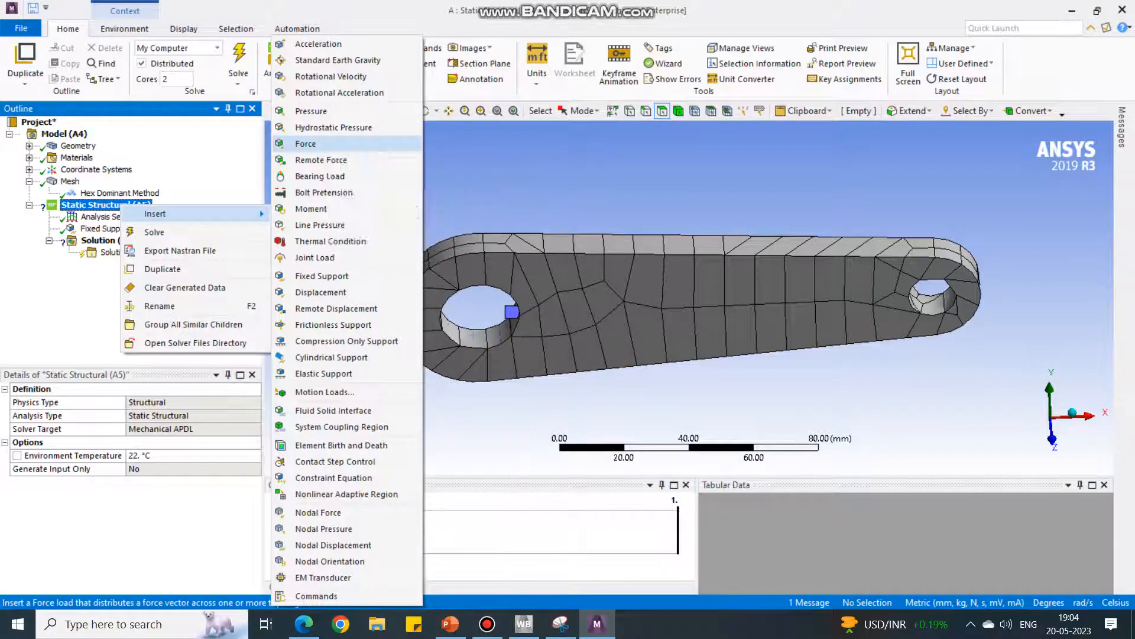
{"action": "left_click", "coordinate": [305, 143]}
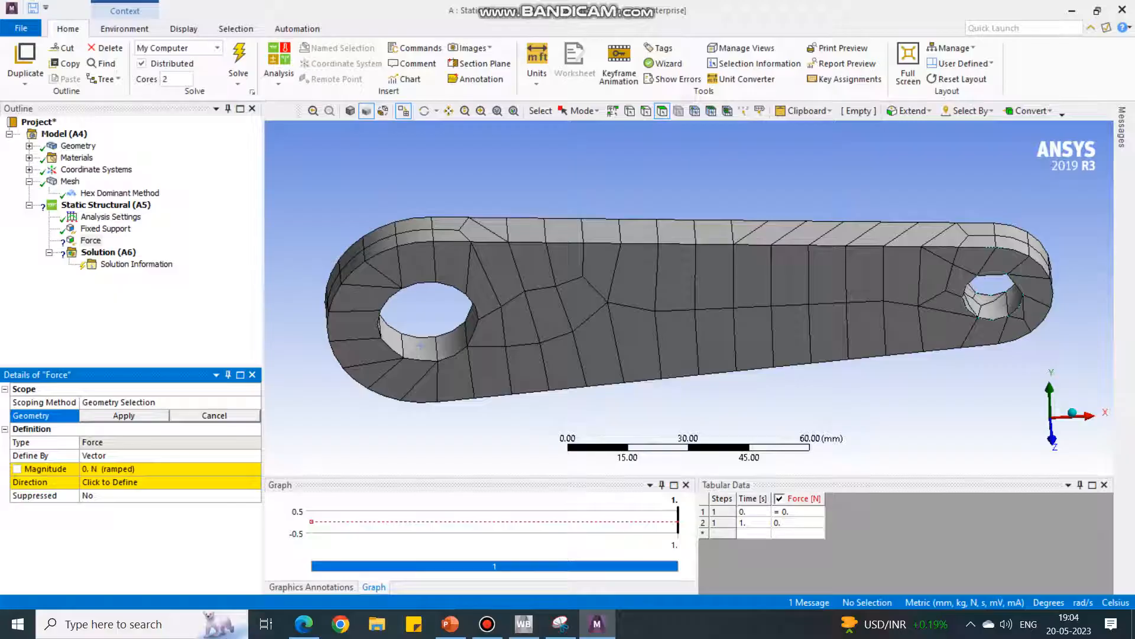
{"action": "left_click", "coordinate": [996, 297]}
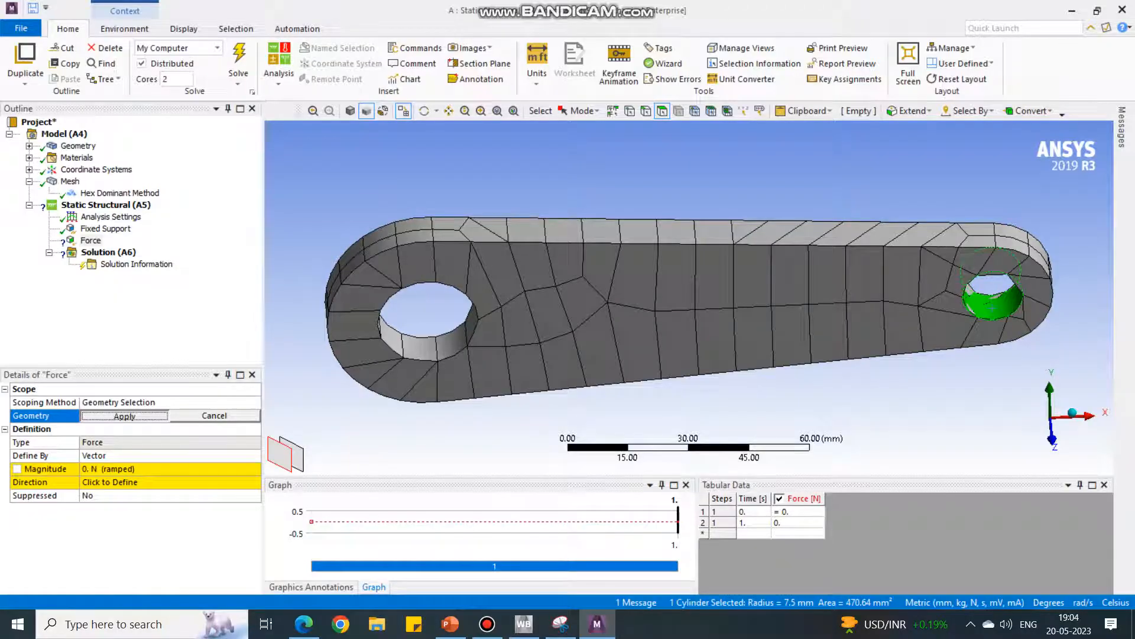
{"action": "left_click", "coordinate": [124, 415]}
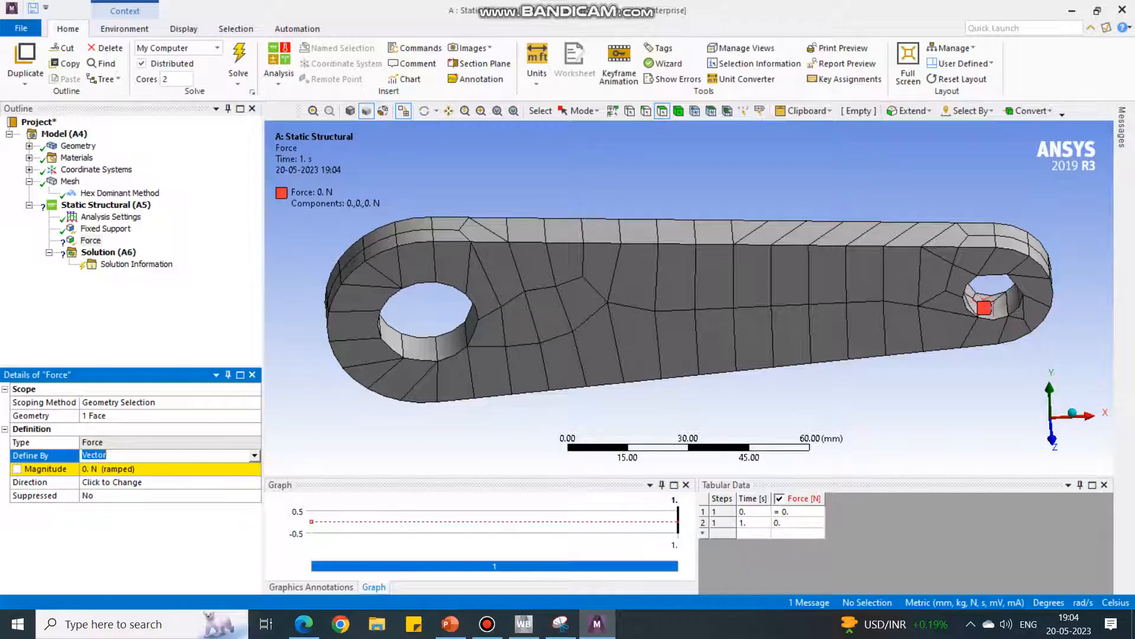
- Define the force by Components with an X component of 1000 N
{"action": "left_click", "coordinate": [254, 455]}
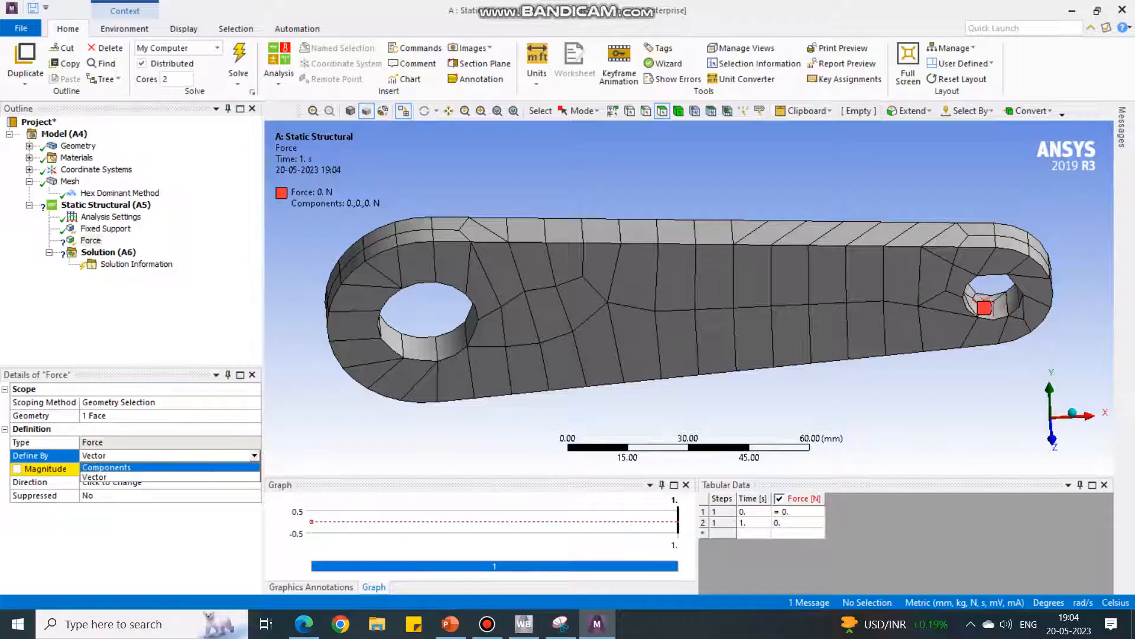
{"action": "left_click", "coordinate": [94, 467]}
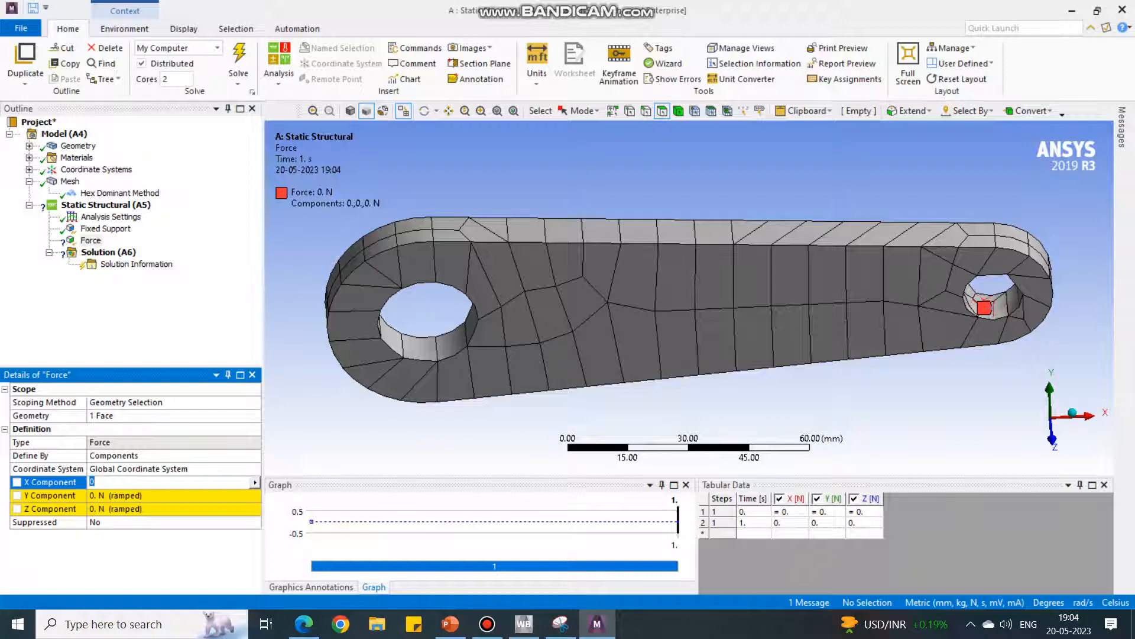
{"action": "type", "text": "1000. N  (ramped"}
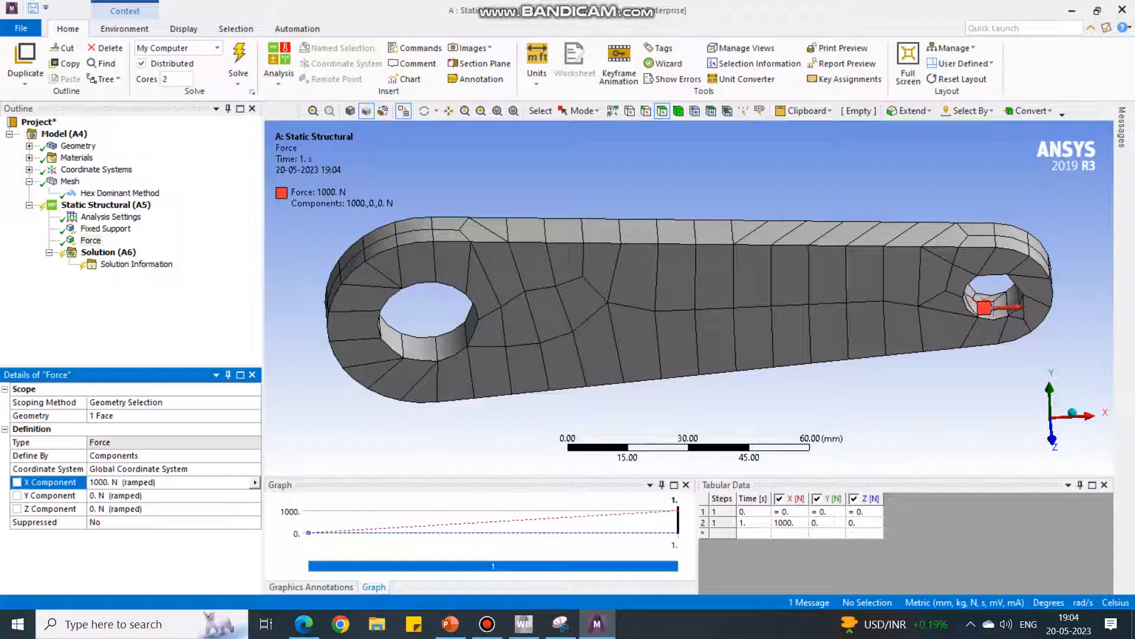
{"action": "left_click", "coordinate": [109, 251]}
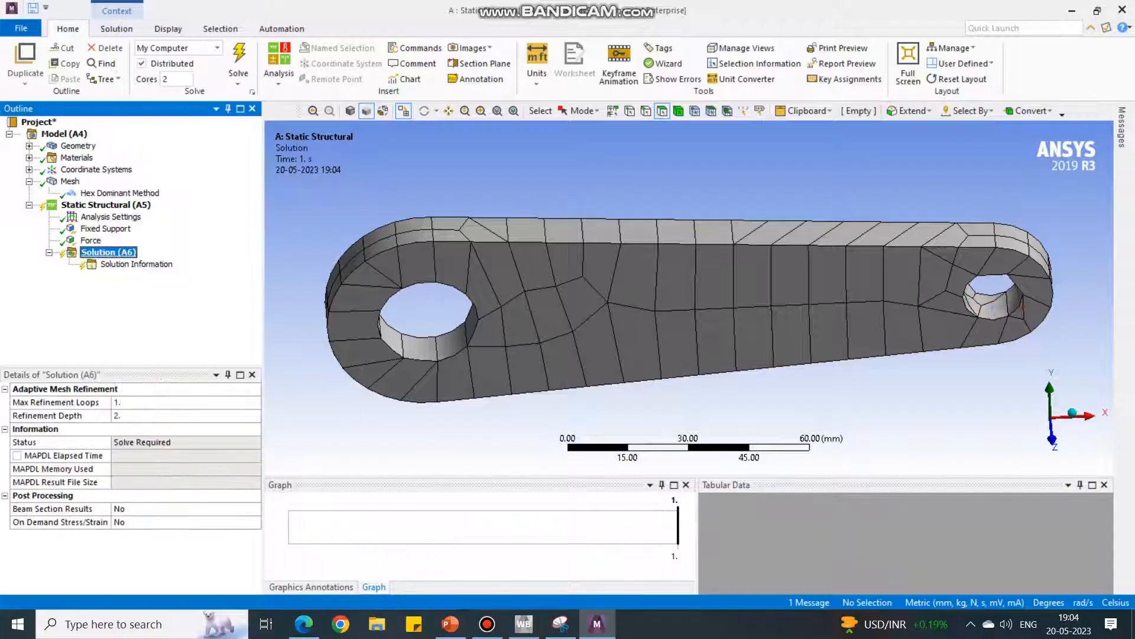
- Add Total Deformation and Equivalent (von-Mises) Stress results under Solution
{"action": "right_click", "coordinate": [108, 251]}
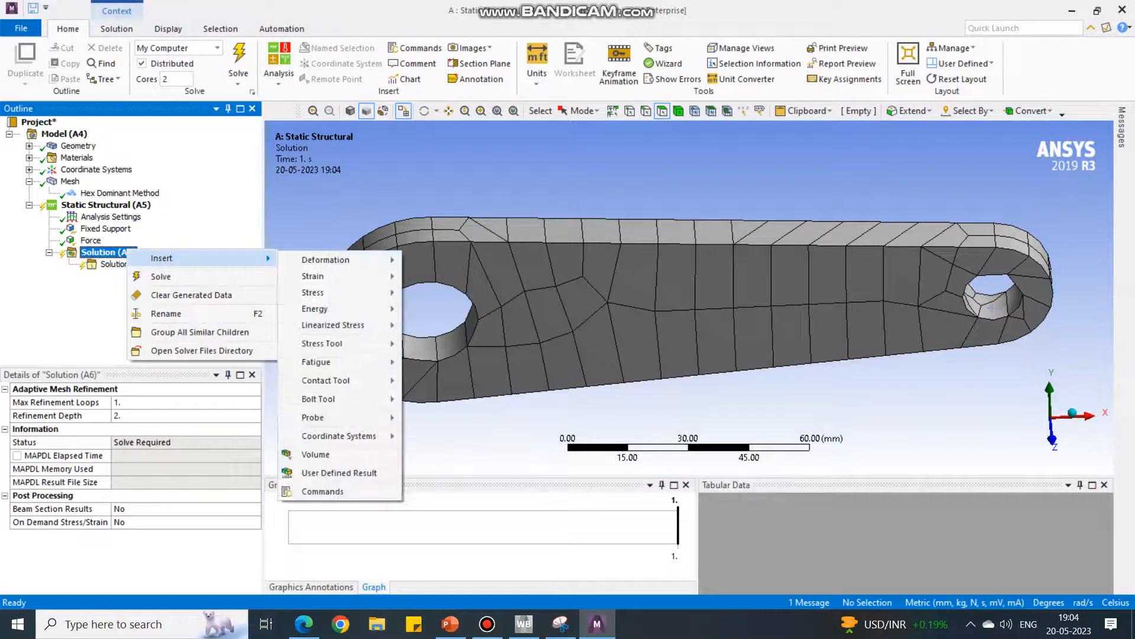
{"action": "left_click", "coordinate": [326, 259]}
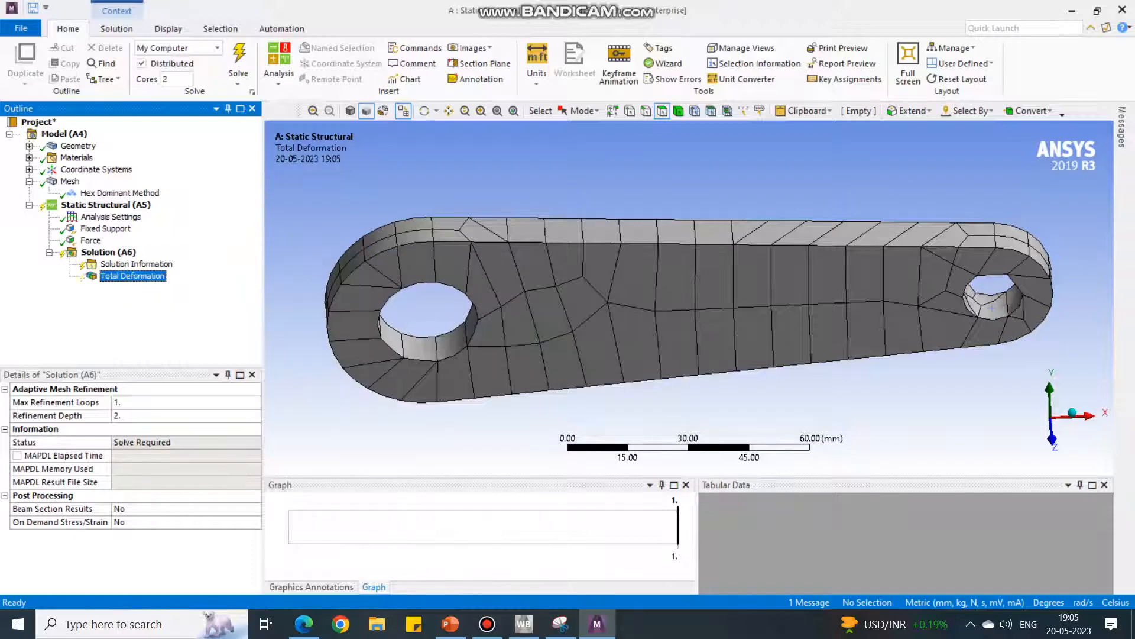
{"action": "right_click", "coordinate": [109, 251]}
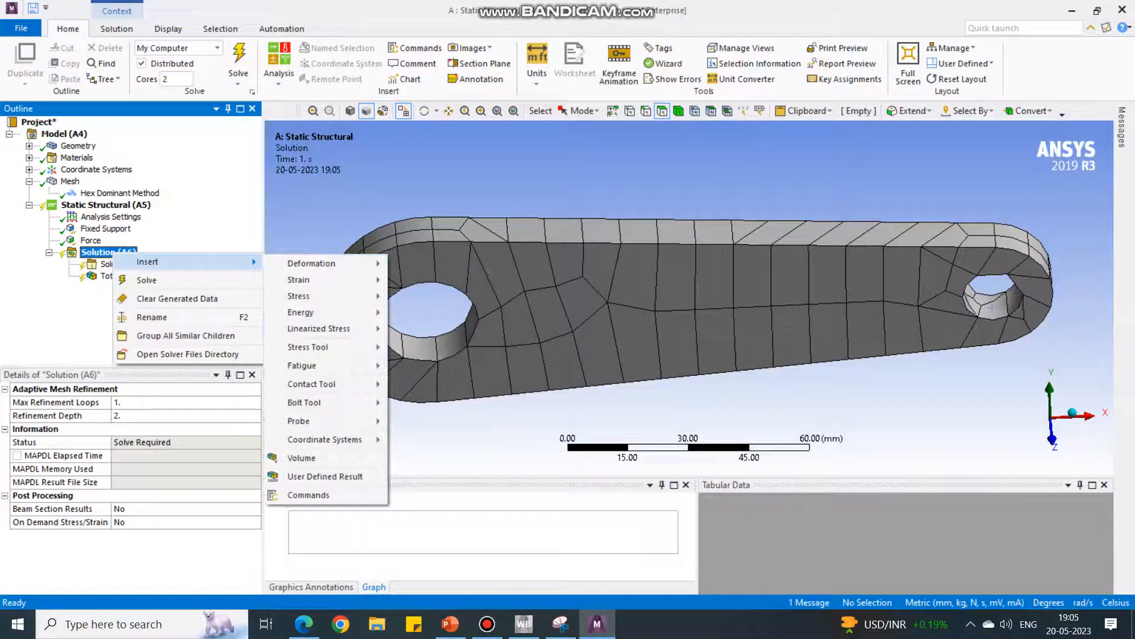
{"action": "mouse_move", "coordinate": [299, 296]}
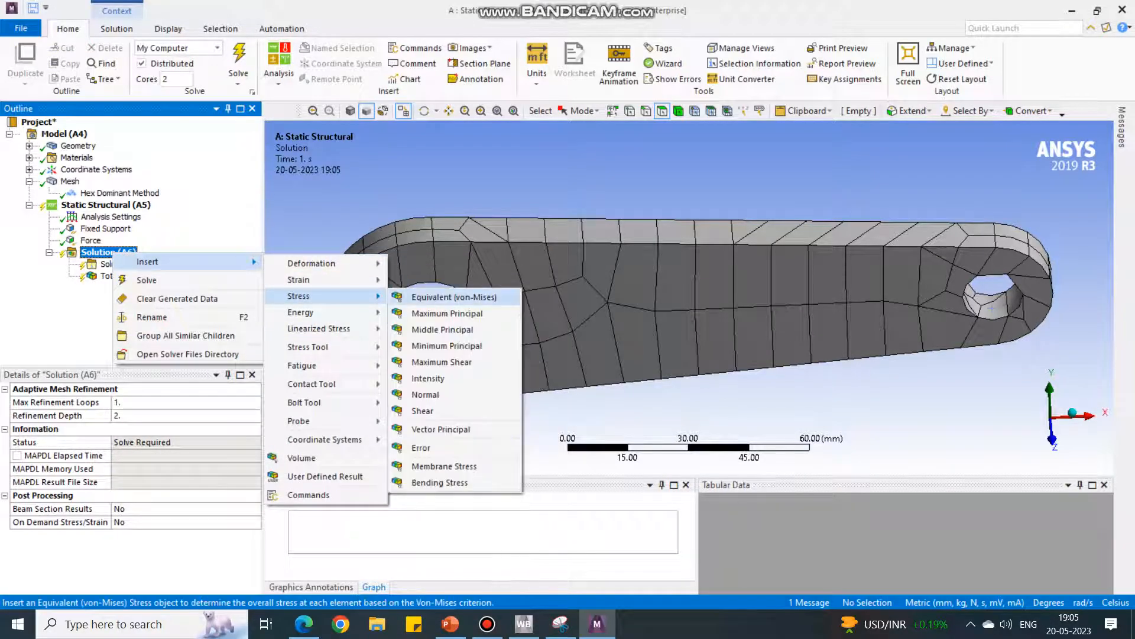
{"action": "left_click", "coordinate": [454, 297]}
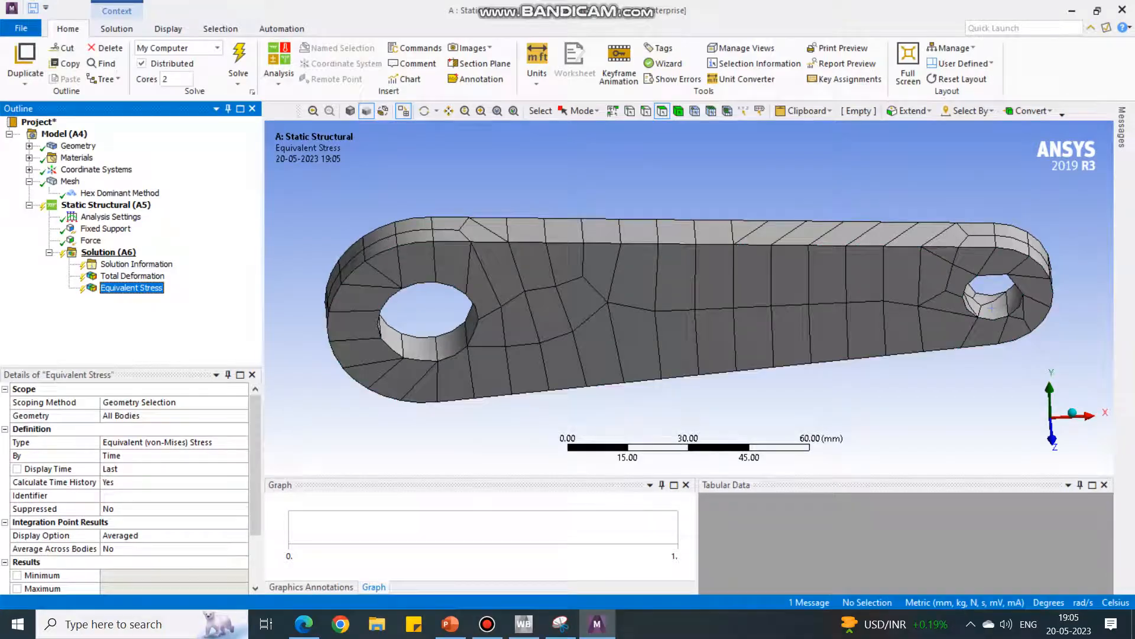
- Solve the hex-dominant model
{"action": "left_click", "coordinate": [109, 252]}
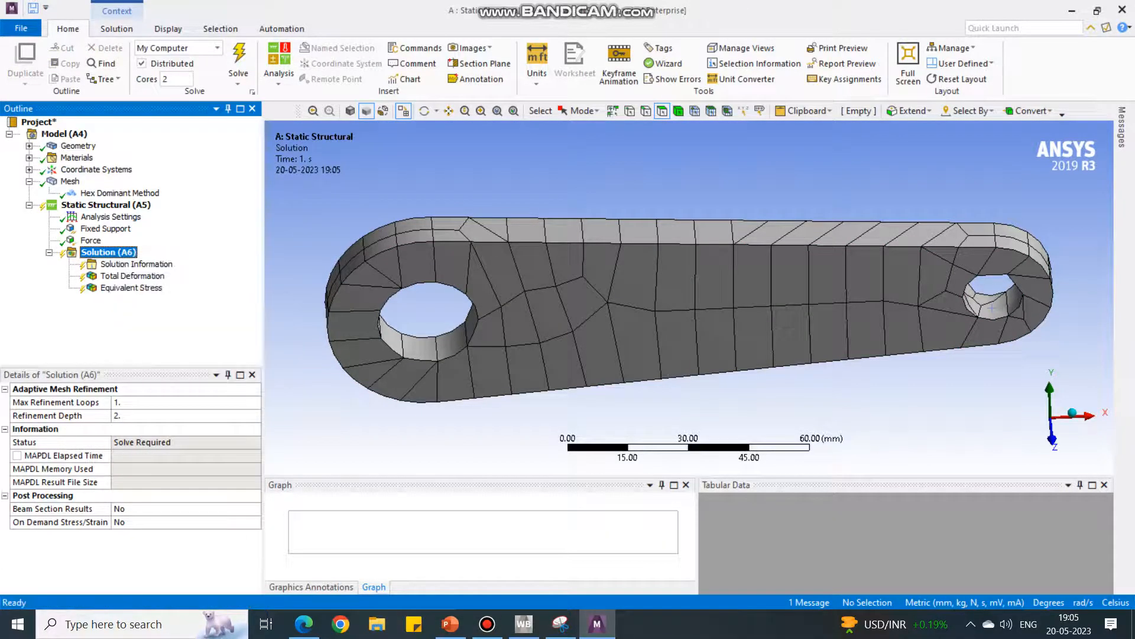
{"action": "left_click", "coordinate": [238, 64]}
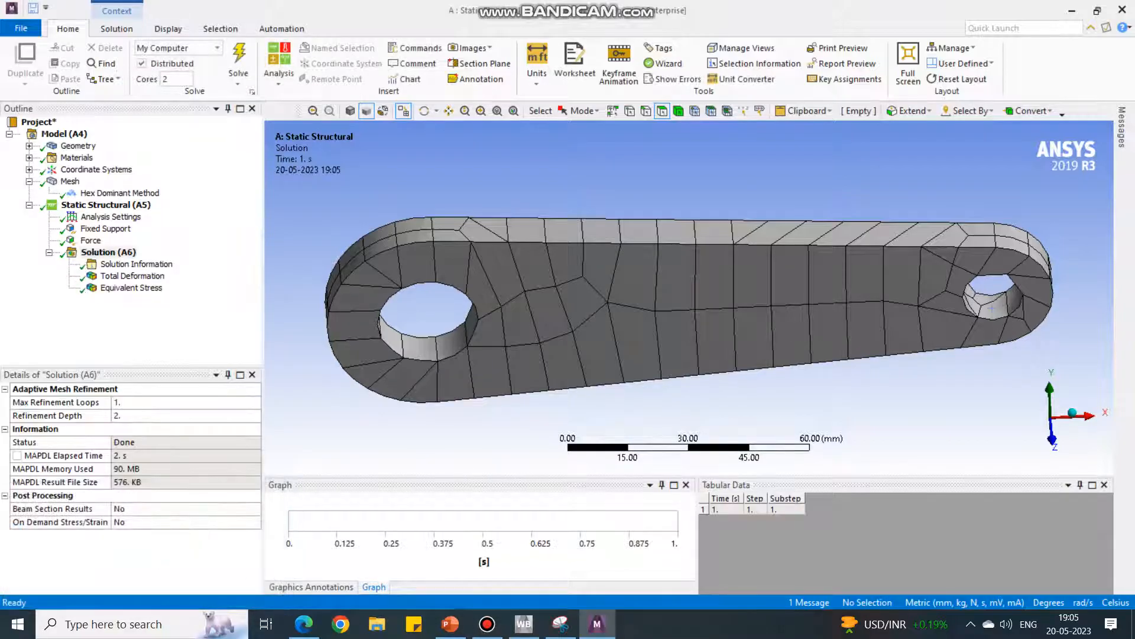
{"action": "left_click", "coordinate": [132, 276]}
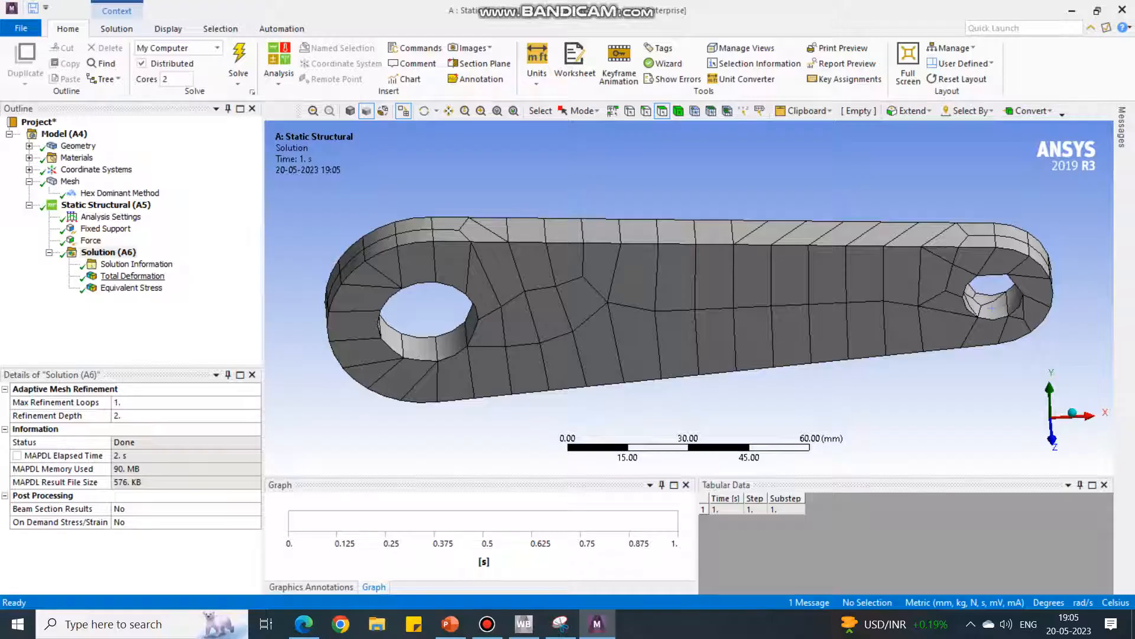
- View total deformation (max 0.0021831 mm) and von-Mises stress (max 7.1199 MPa)
{"action": "left_click", "coordinate": [133, 276]}
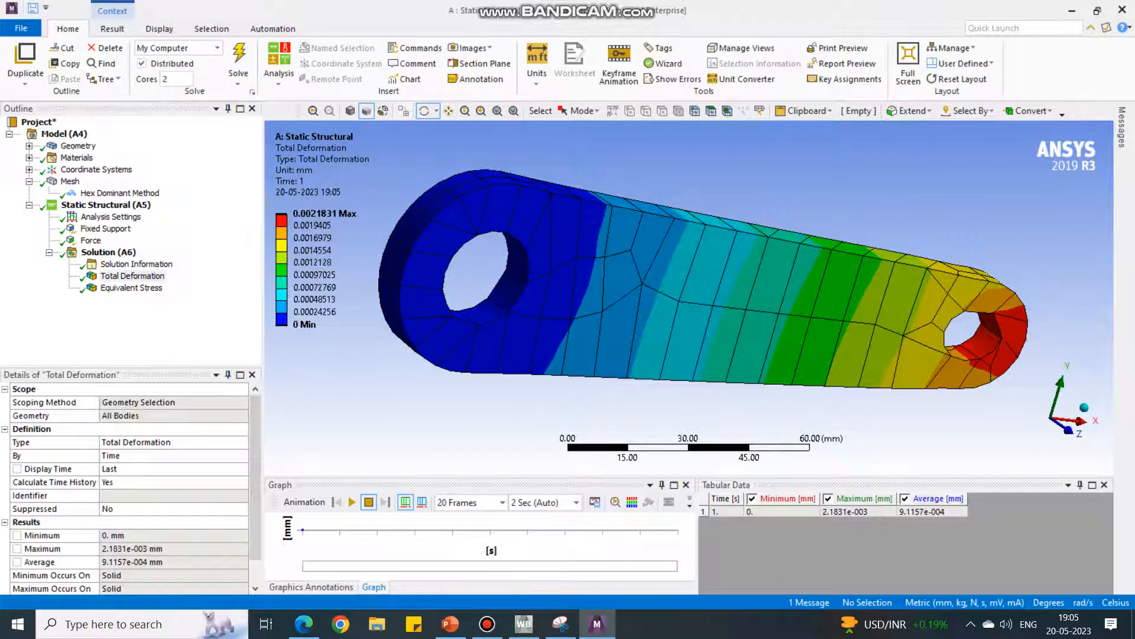
{"action": "left_click", "coordinate": [132, 288]}
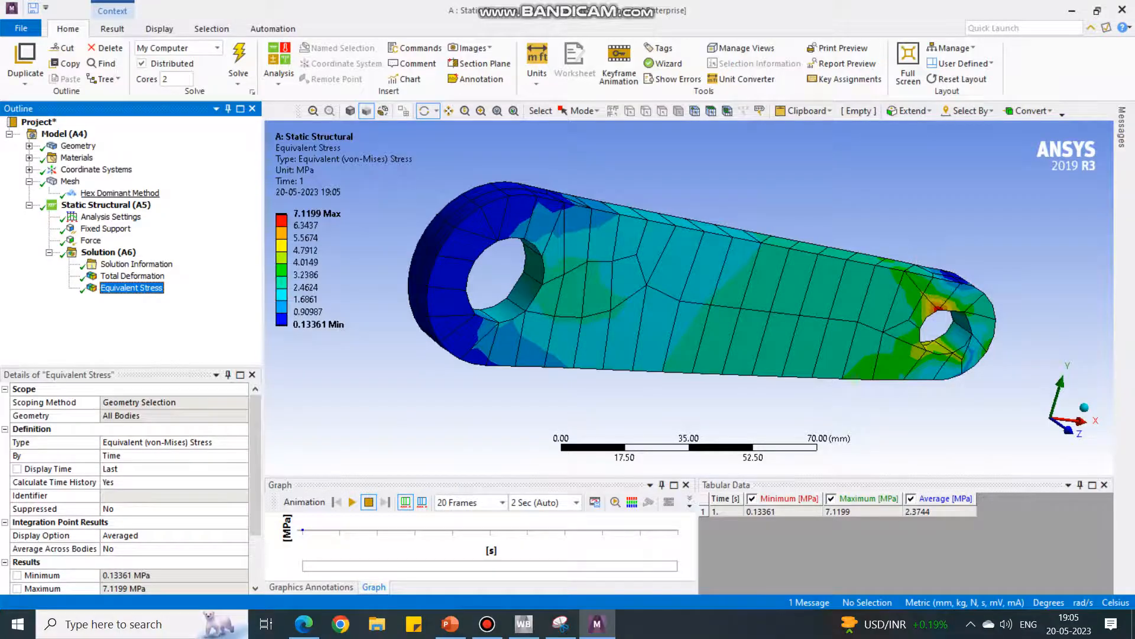
- Delete the Hex Dominant method and insert a Tetrahedrons mesh method
{"action": "right_click", "coordinate": [119, 193]}
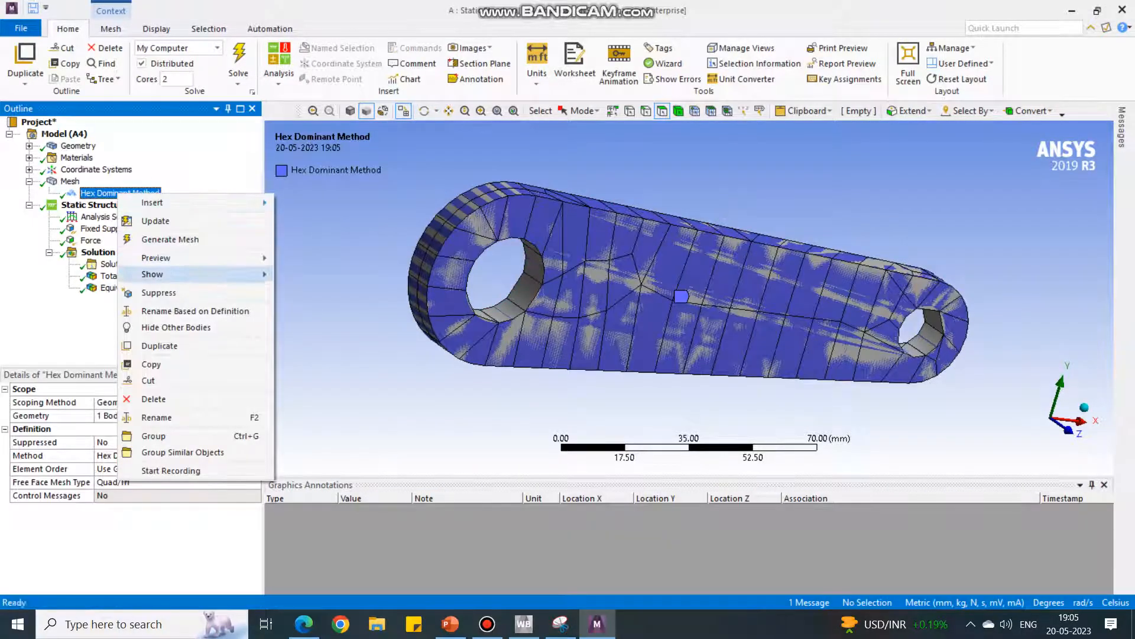
{"action": "left_click", "coordinate": [152, 399]}
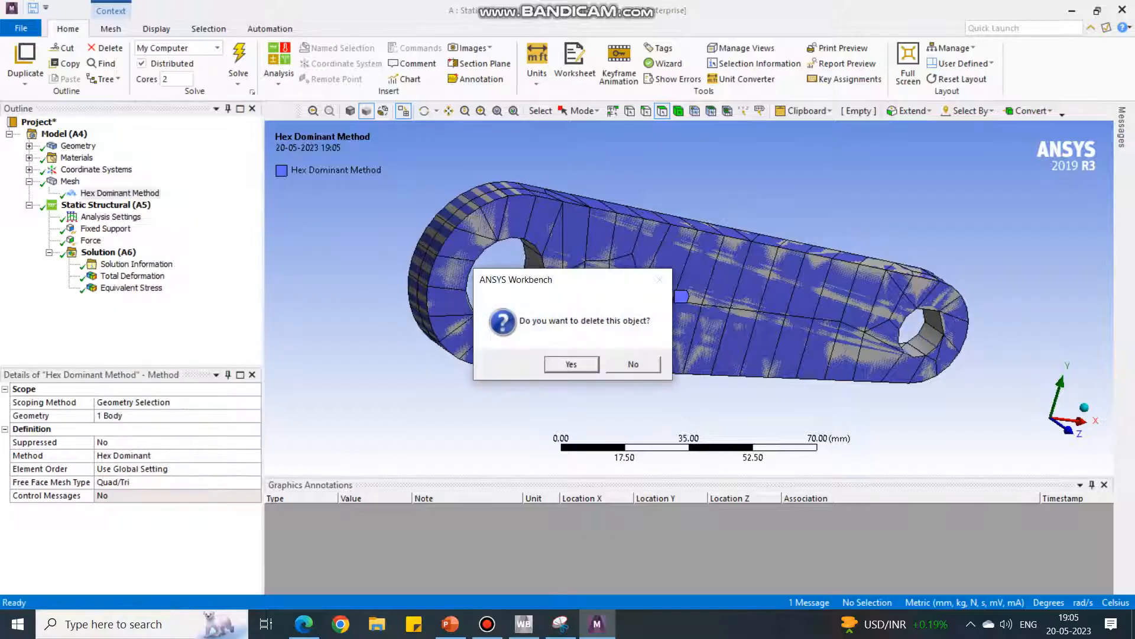
{"action": "left_click", "coordinate": [571, 364]}
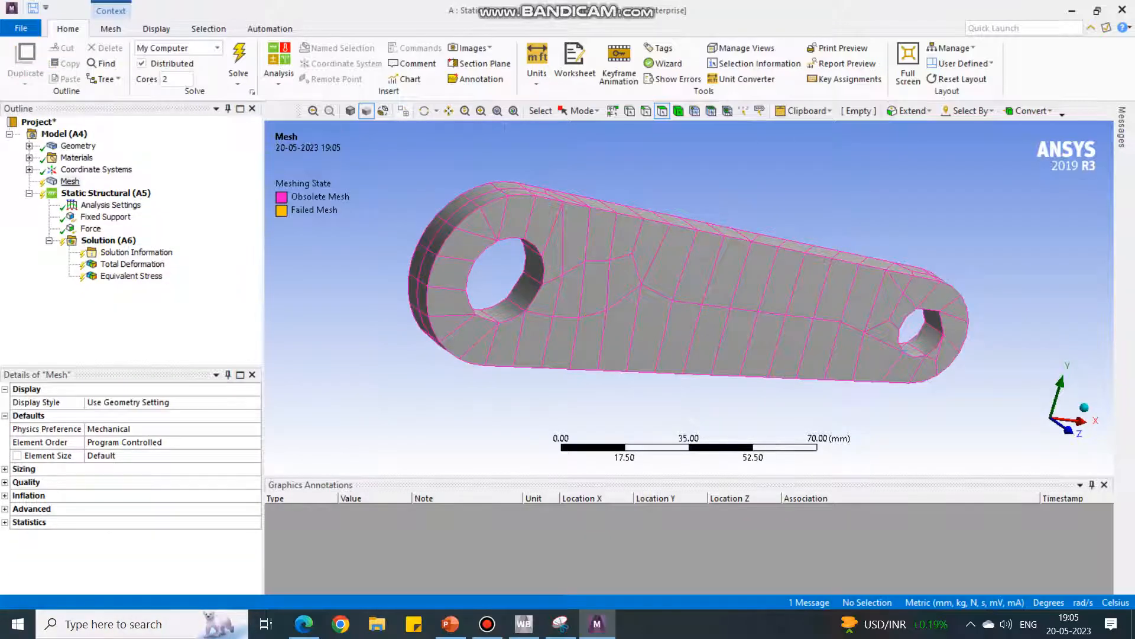
{"action": "right_click", "coordinate": [70, 181]}
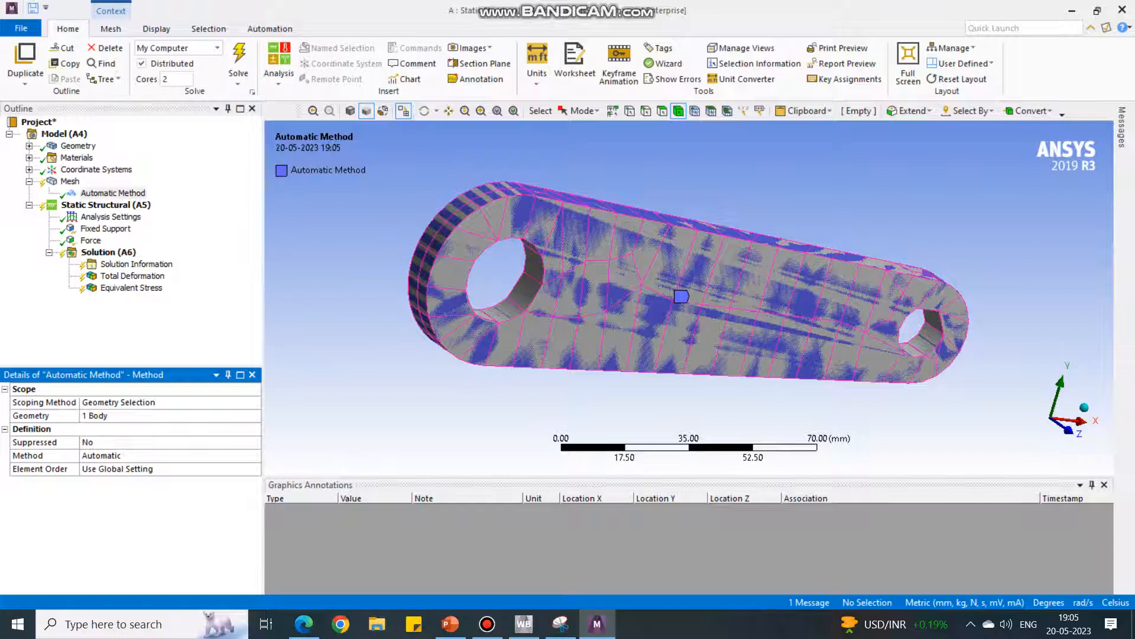
{"action": "left_click", "coordinate": [254, 455]}
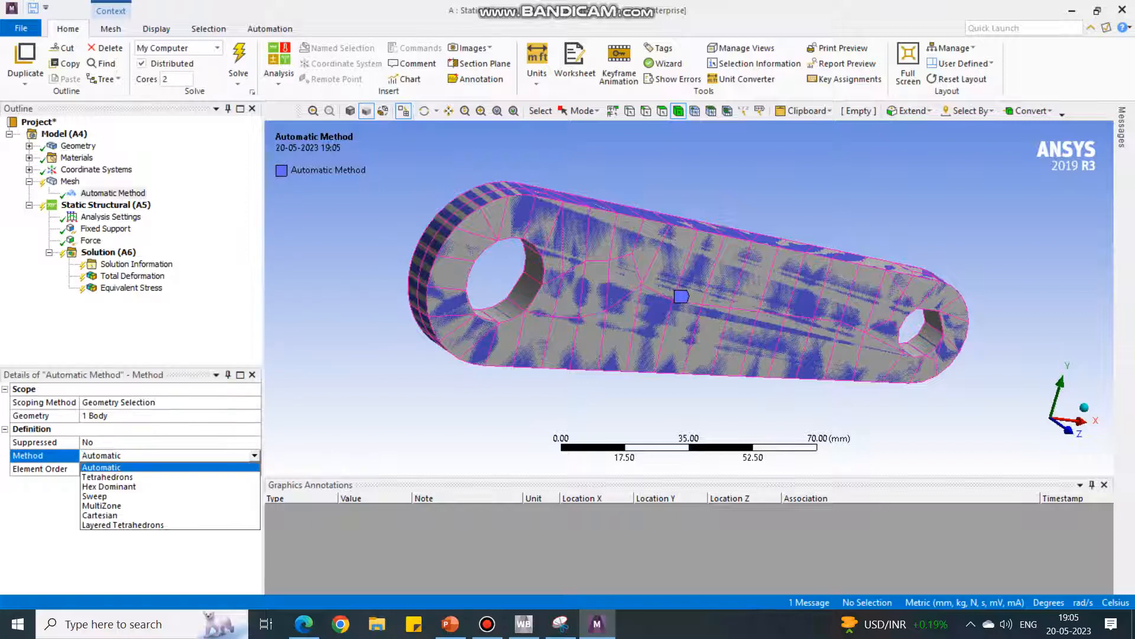
{"action": "left_click", "coordinate": [107, 477]}
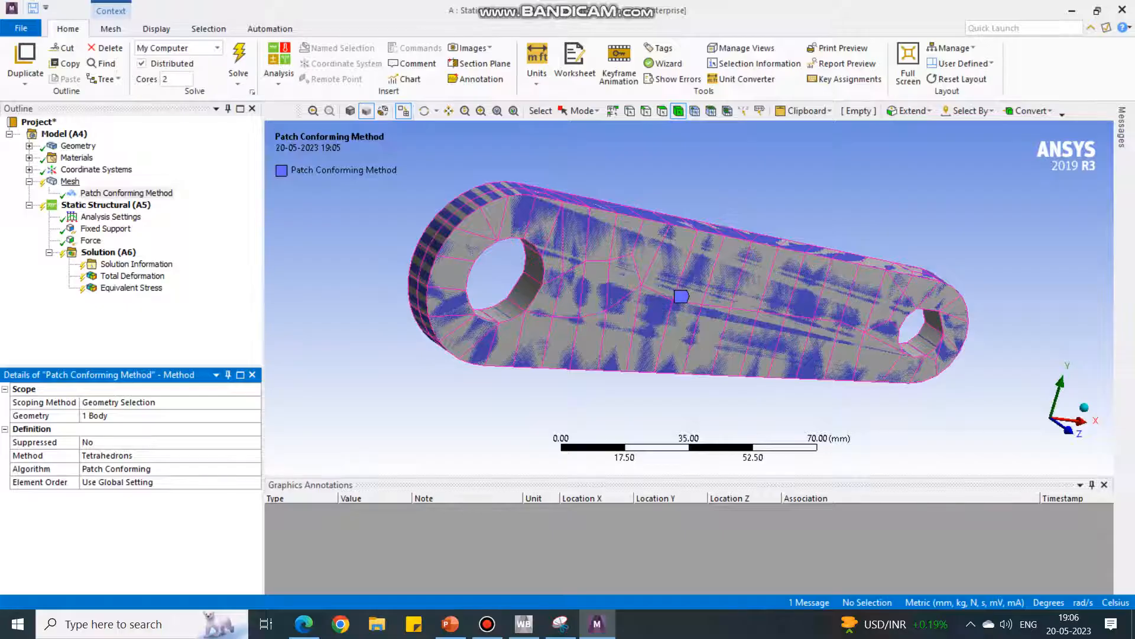
- Regenerate the plate mesh with tetrahedral elements and view it face-on
{"action": "right_click", "coordinate": [71, 181]}
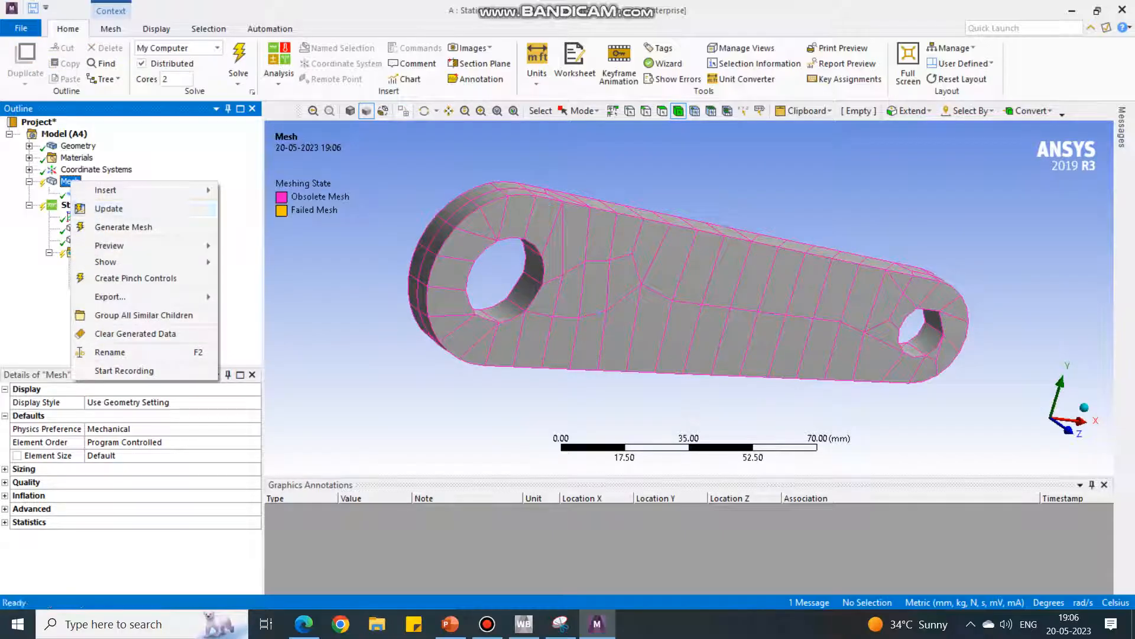
{"action": "left_click", "coordinate": [123, 227]}
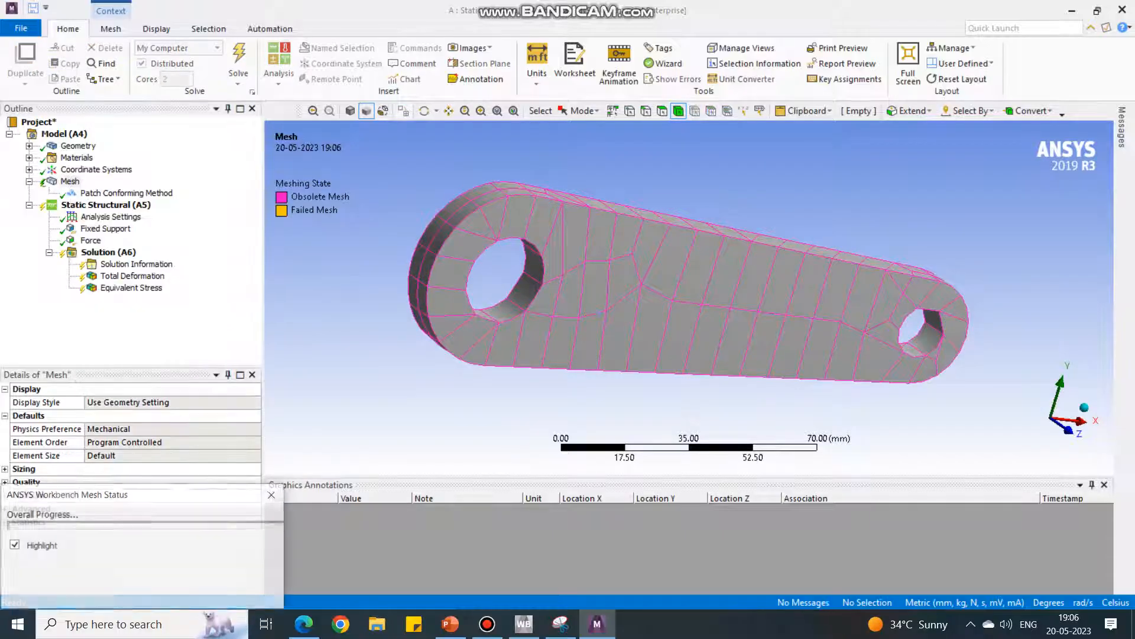
{"action": "left_click", "coordinate": [237, 61]}
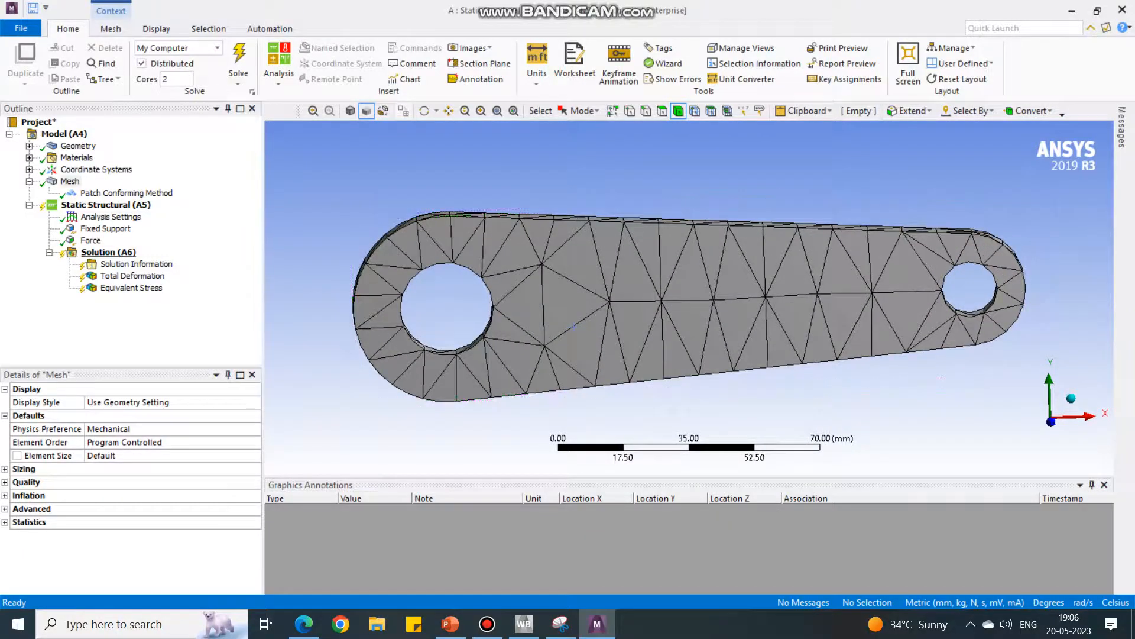
- Re-solve the tetrahedral model and check total deformation, now about 0.0022084 mm
{"action": "right_click", "coordinate": [109, 251]}
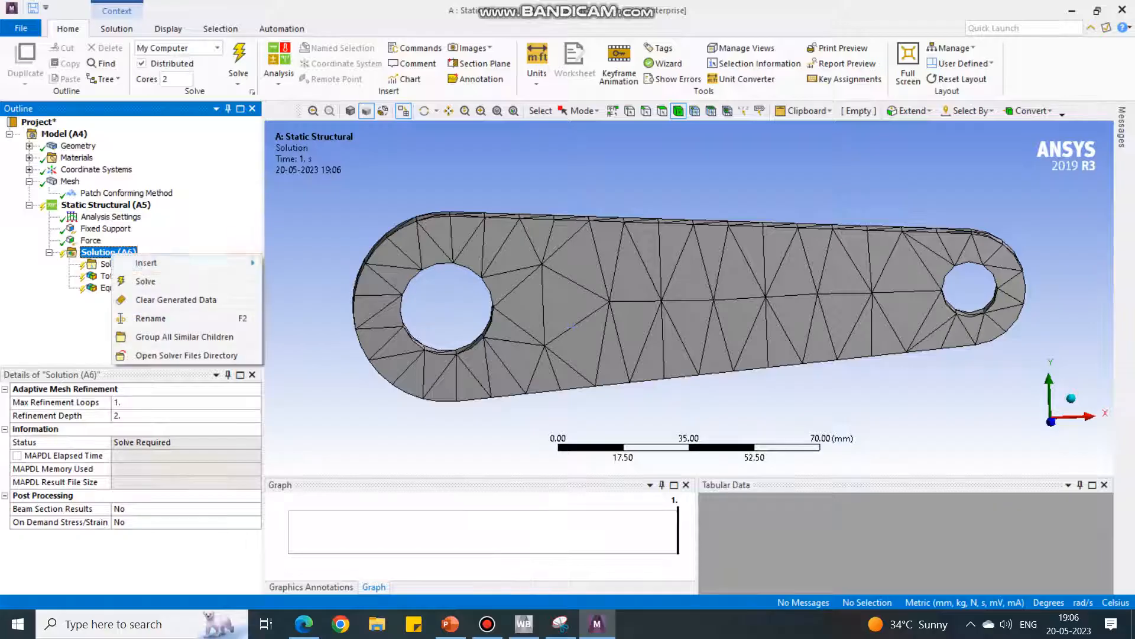
{"action": "left_click", "coordinate": [145, 281]}
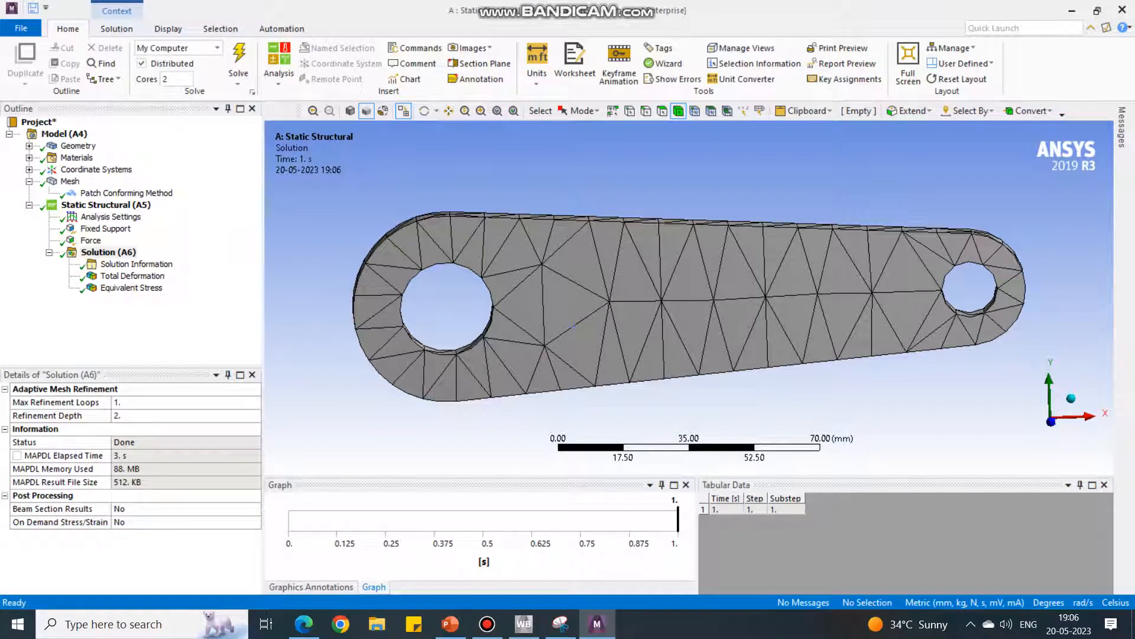
{"action": "left_click", "coordinate": [133, 276]}
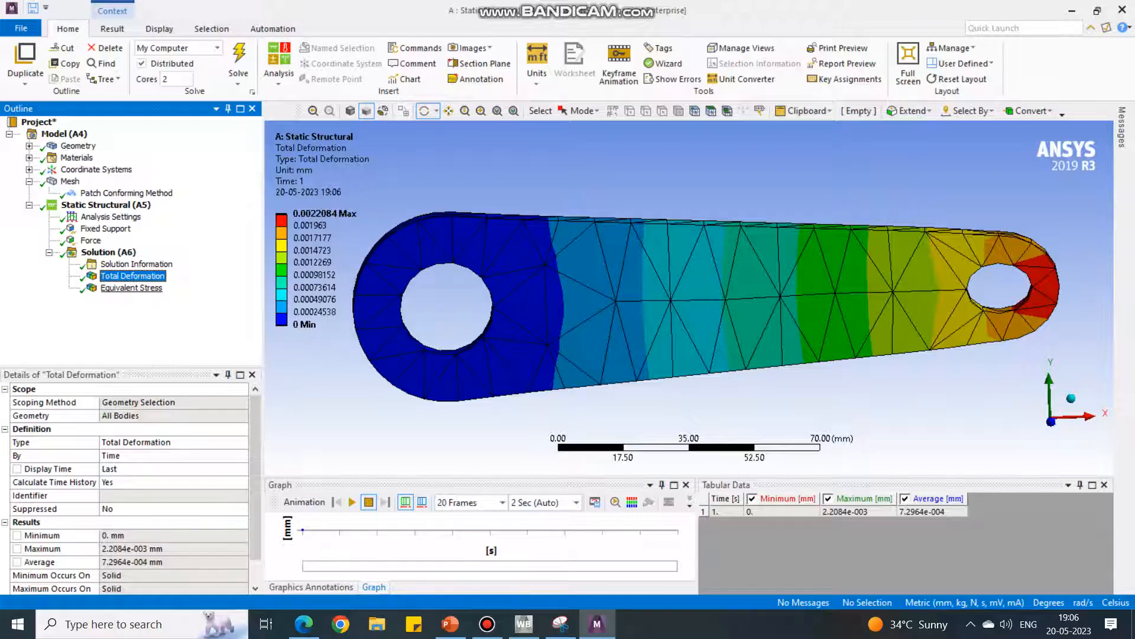
- Show the tetrahedral von-Mises stress (max 6.3802 MPa) and animate it
{"action": "left_click", "coordinate": [132, 287]}
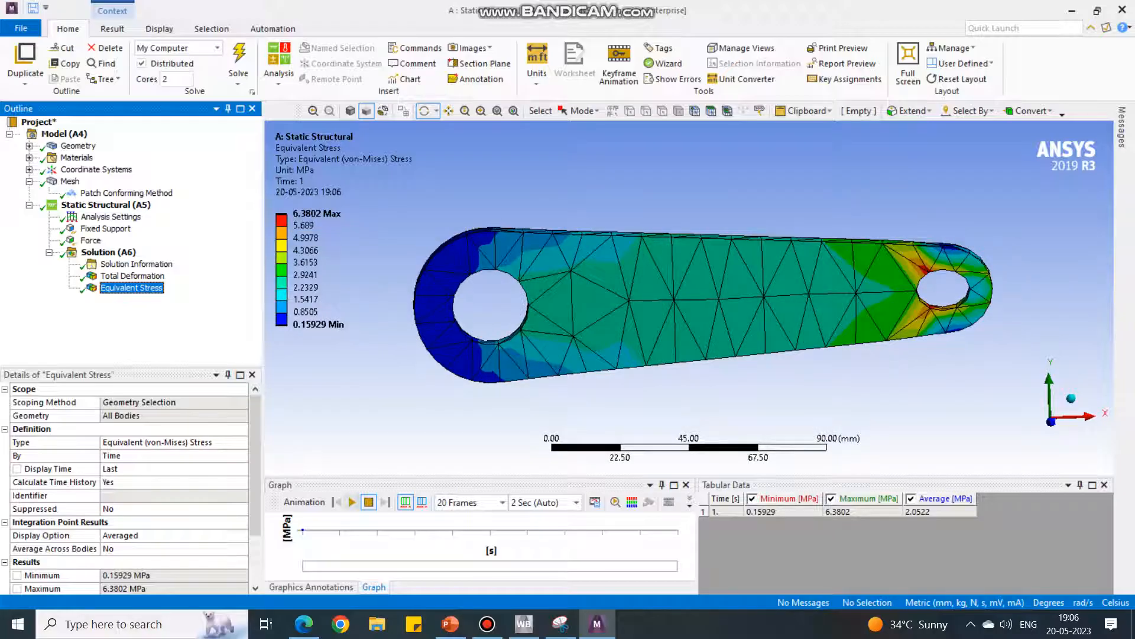
{"action": "left_click", "coordinate": [350, 501]}
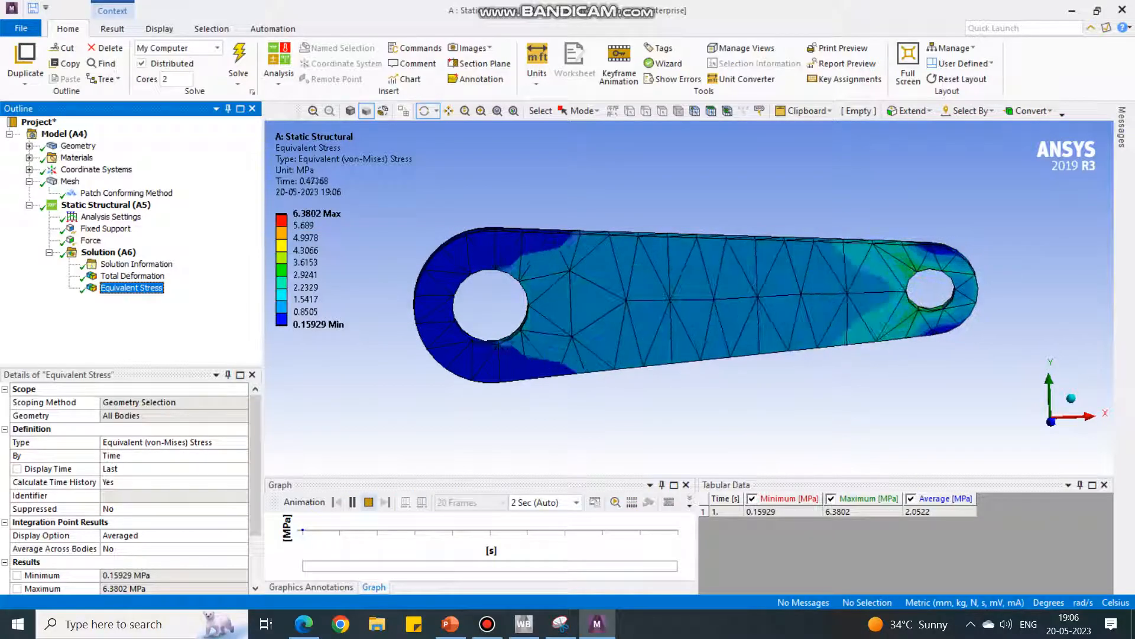